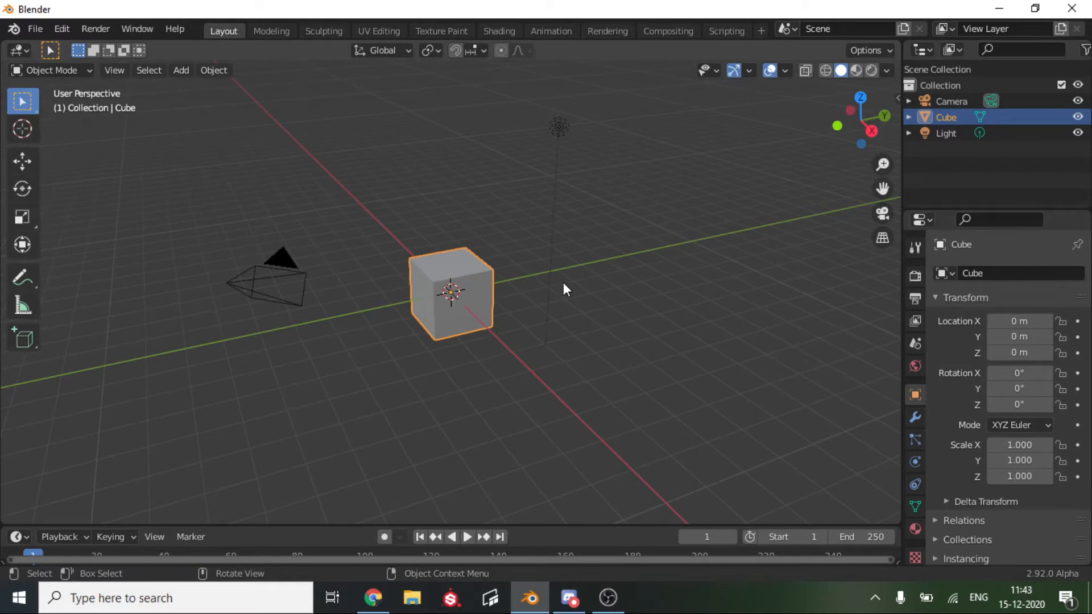
# Scale the selected cube down on Z into a thin slab and raise it off the ground.
pyautogui.press('n')
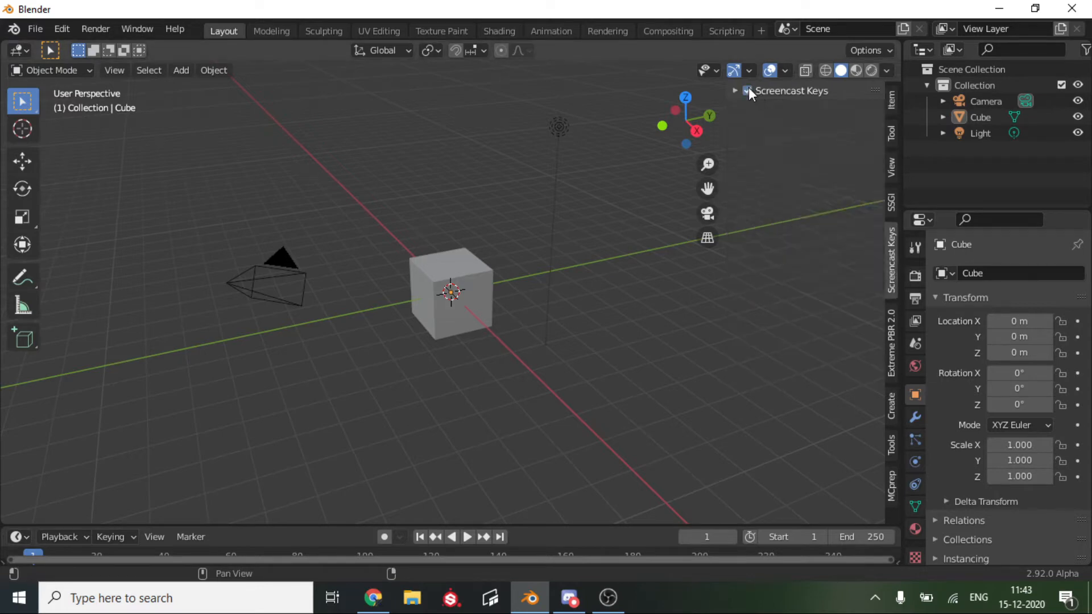
pyautogui.scroll(3)
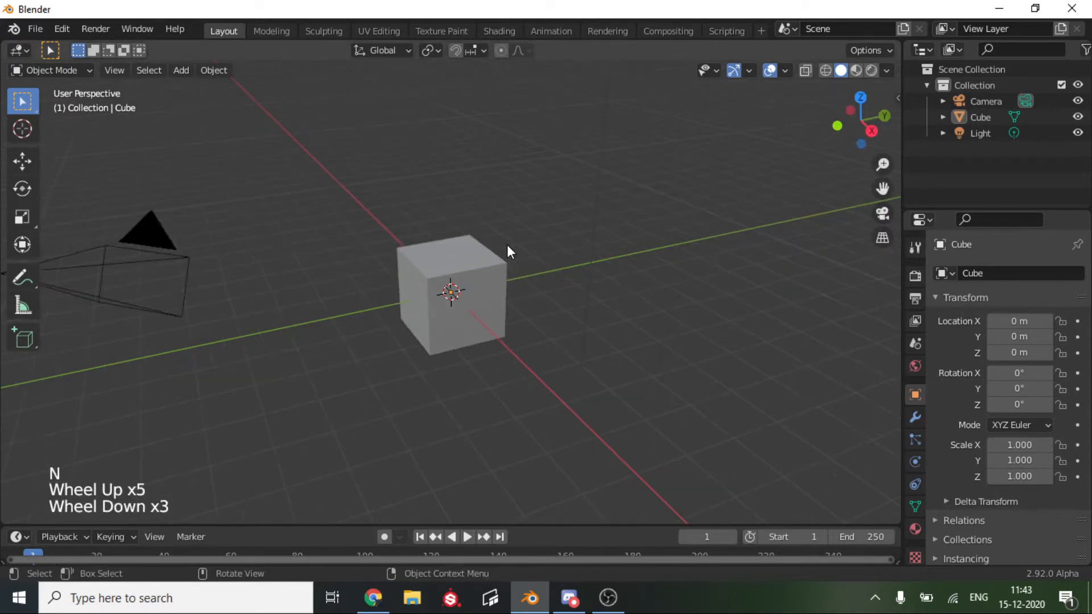
pyautogui.click(451, 293)
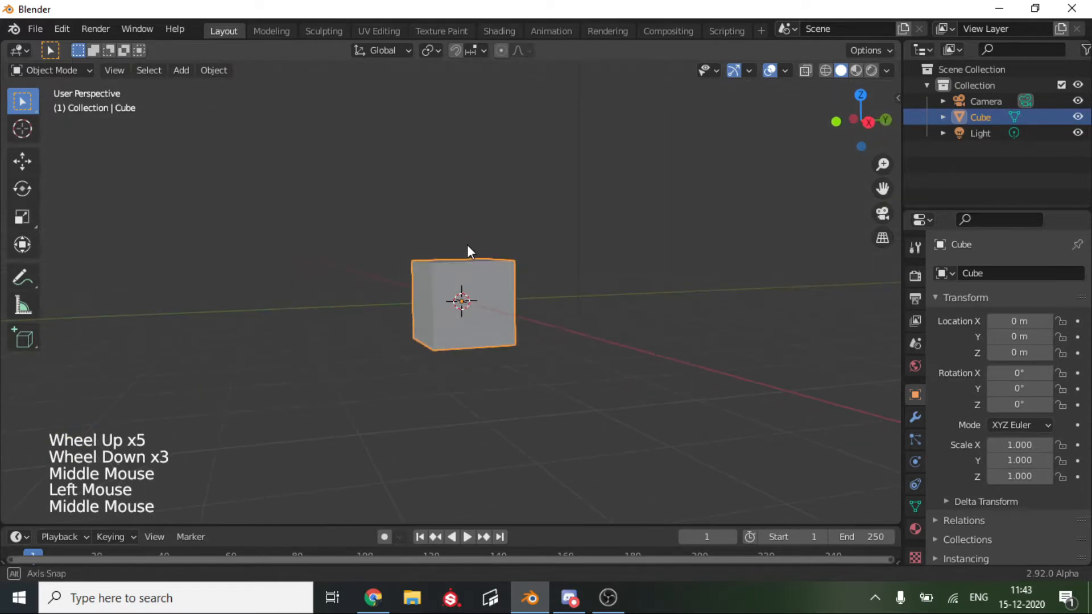
pyautogui.moveTo(463, 302); pyautogui.dragTo(460, 151)
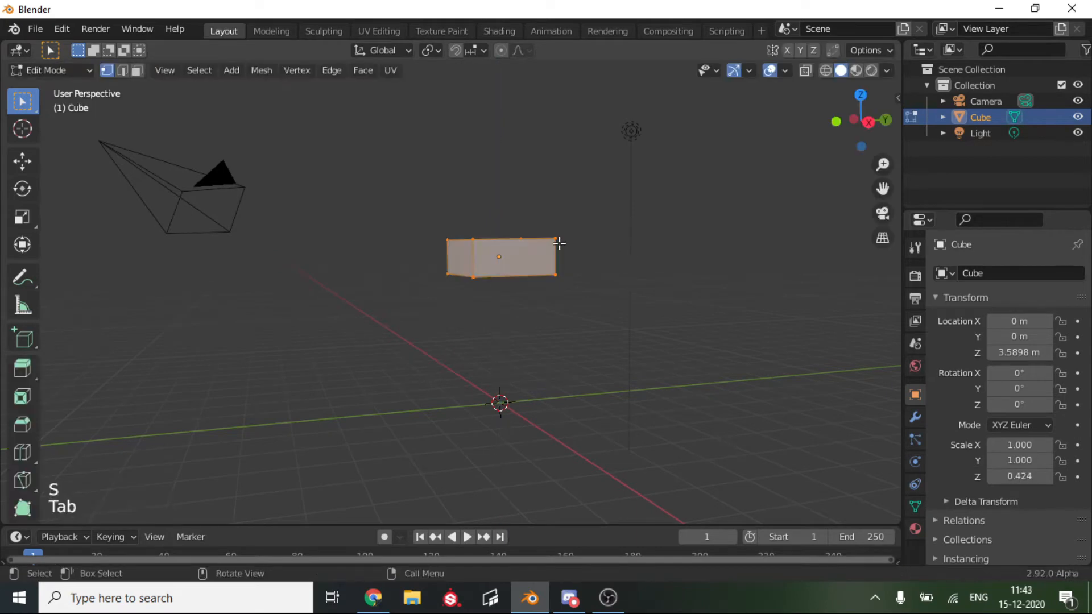
pyautogui.scroll(3)
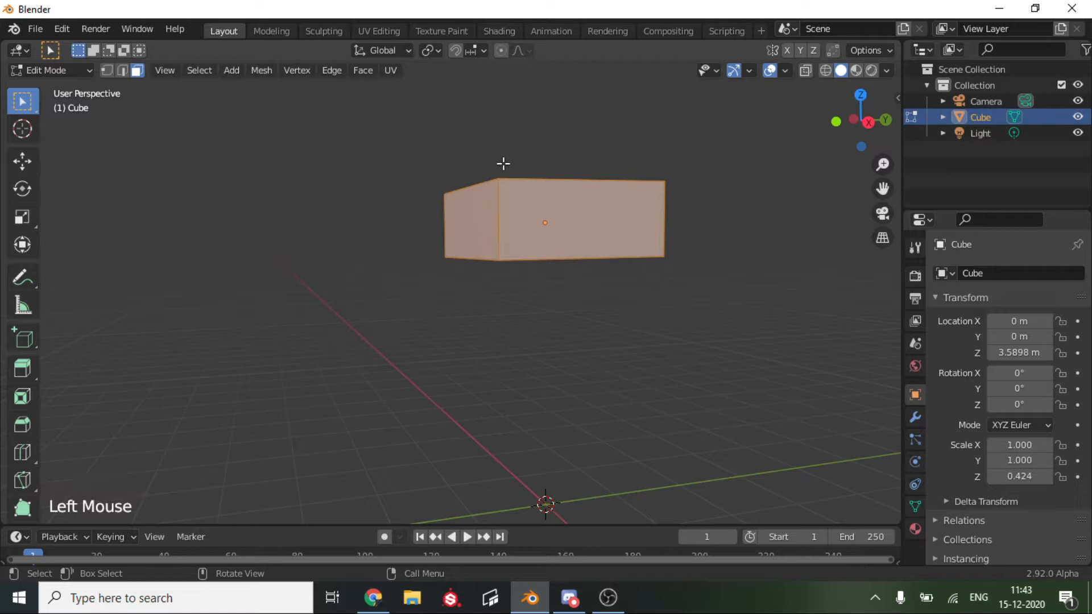
pyautogui.scroll(-3)
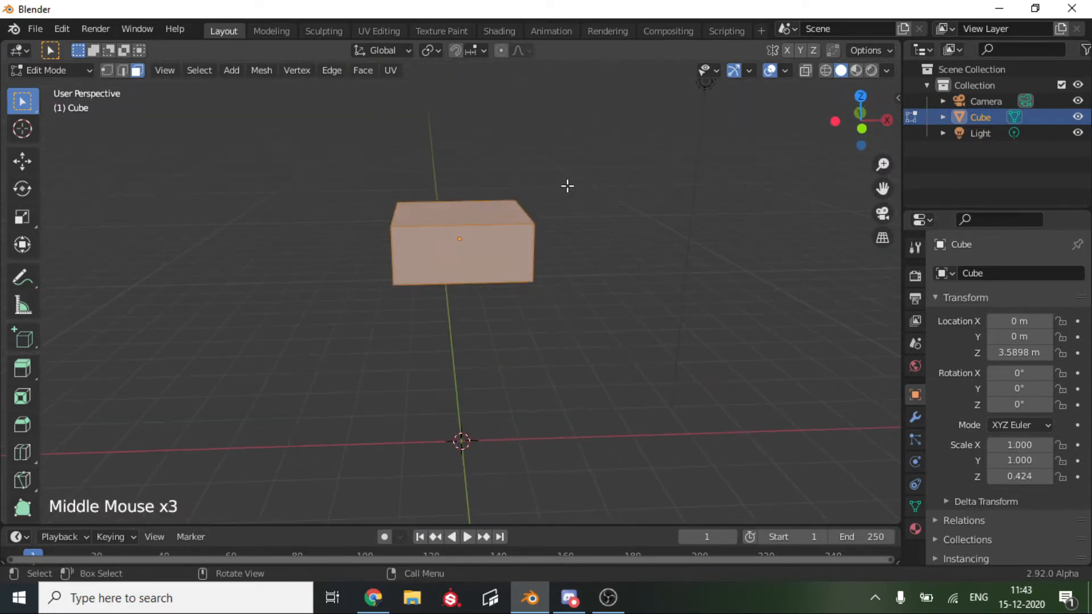
pyautogui.press('s')
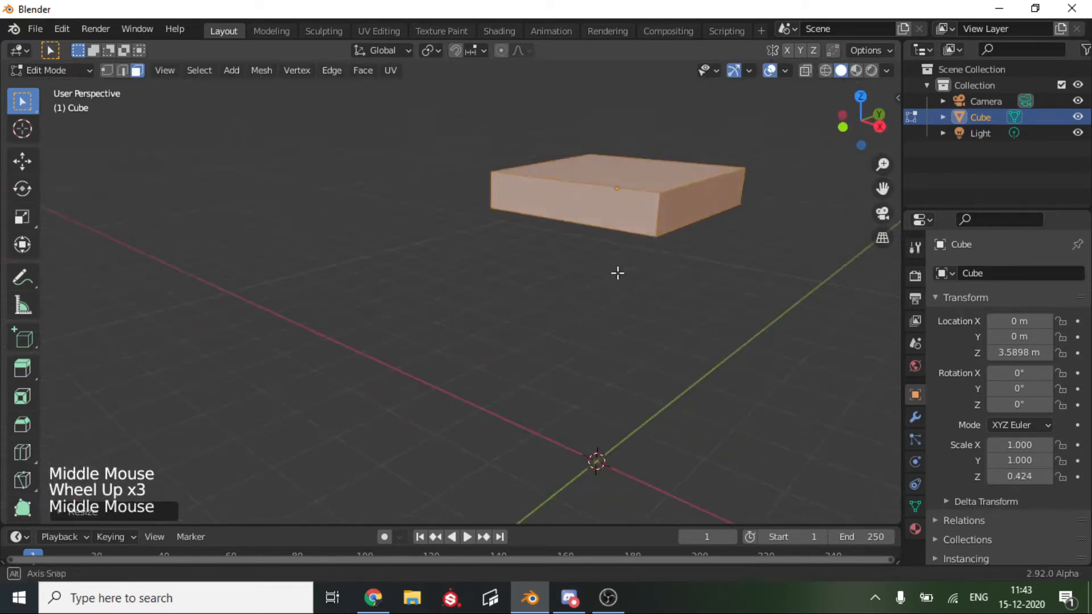
pyautogui.scroll(-3)
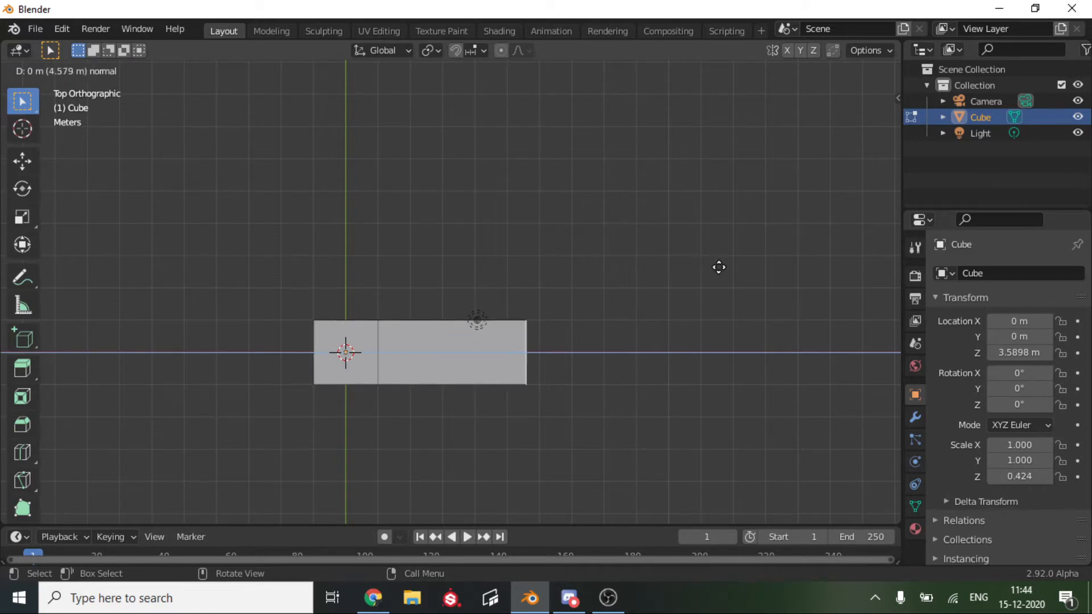
# Extrude the slab's end faces outward in two directions to form the L-shaped top.
pyautogui.scroll(-3)
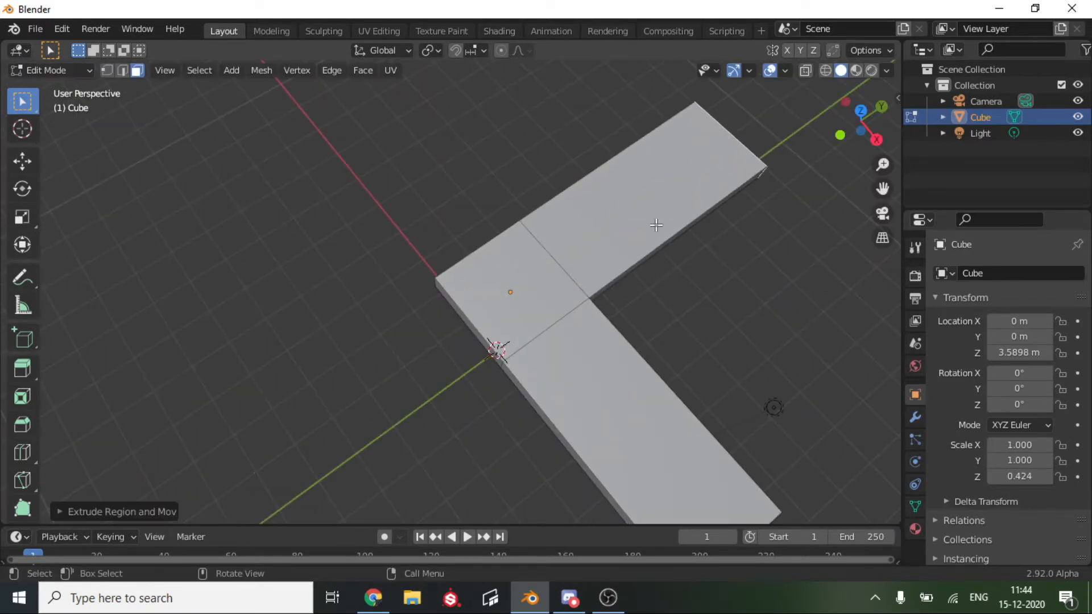
pyautogui.scroll(-3)
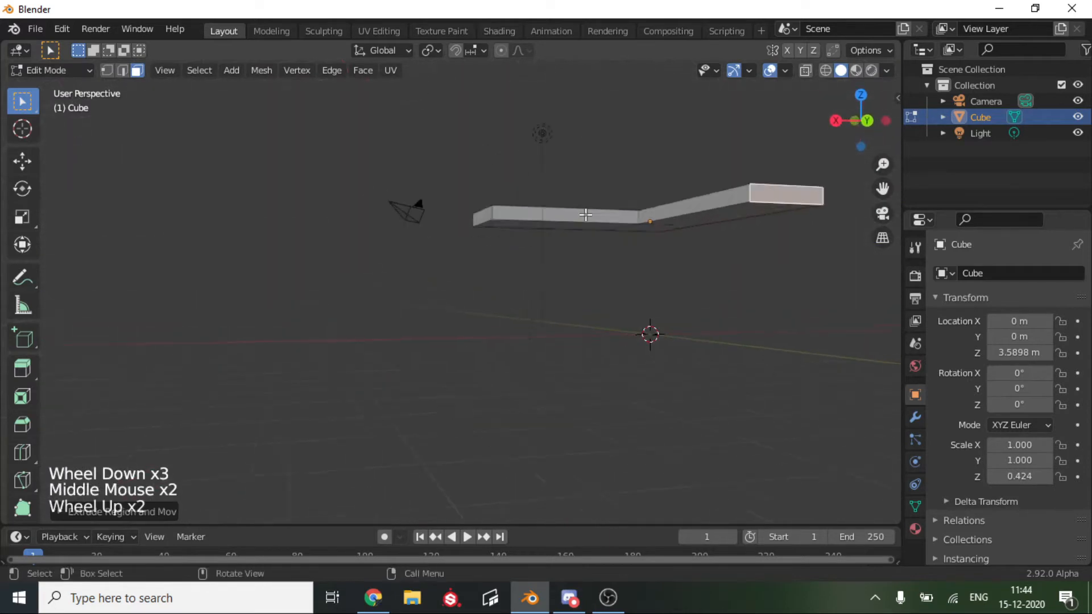
pyautogui.moveTo(585, 215); pyautogui.dragTo(361, 250)
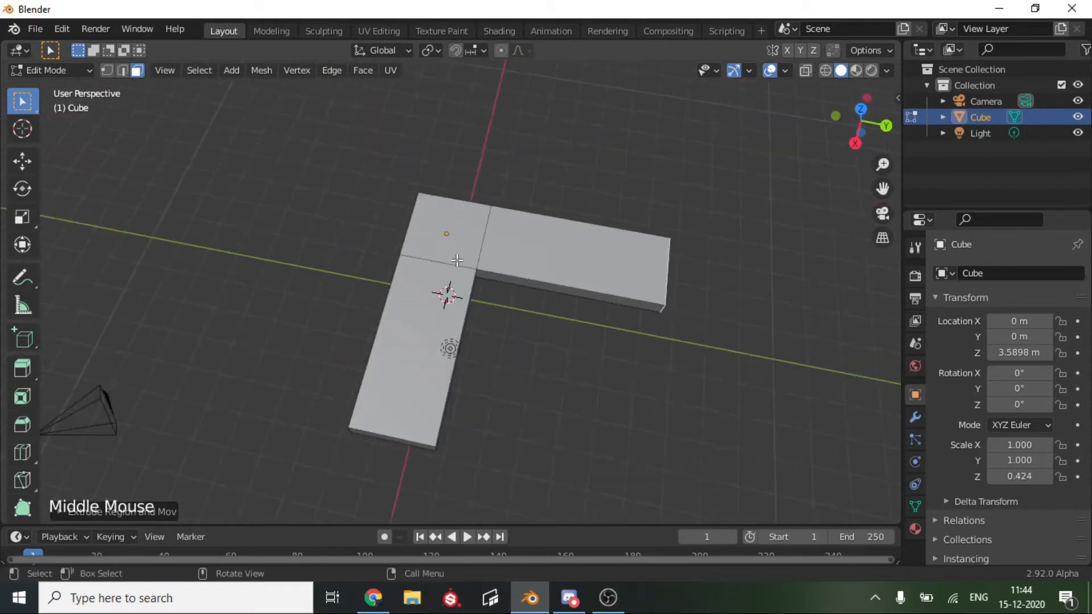
pyautogui.scroll(3)
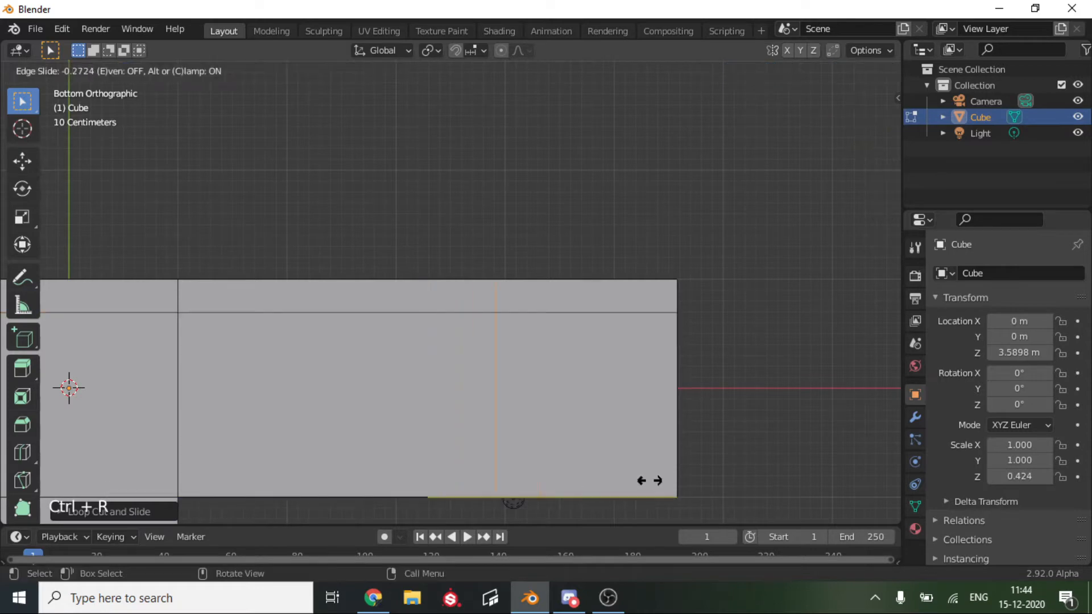
pyautogui.moveTo(778, 471)
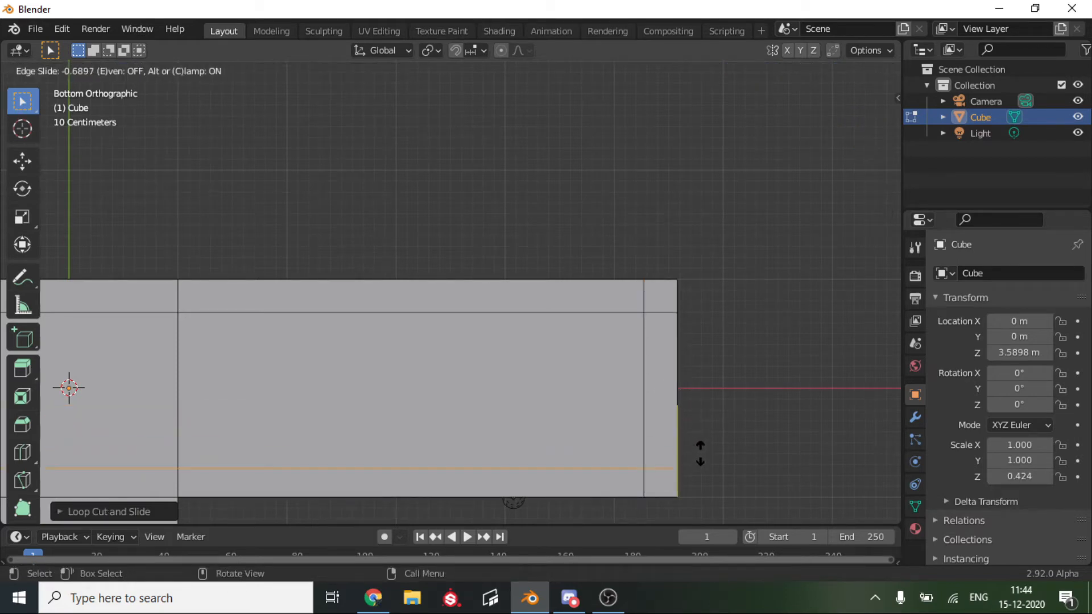
# Add loop cuts near the ends and outer edges of both arms of the L-shaped top.
pyautogui.scroll(-3)
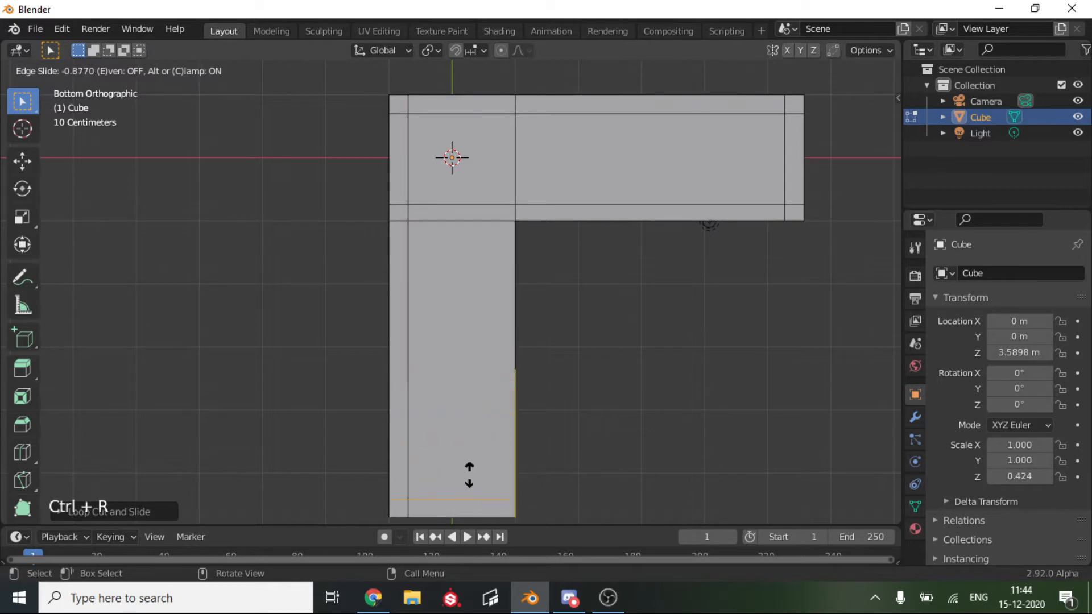
pyautogui.click(458, 419)
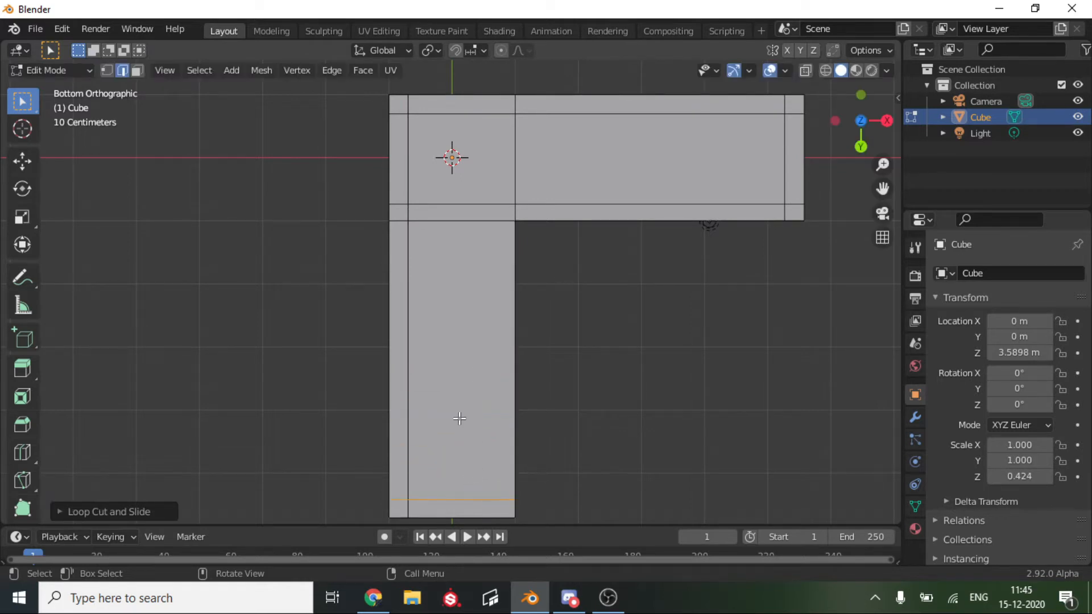
pyautogui.scroll(-3)
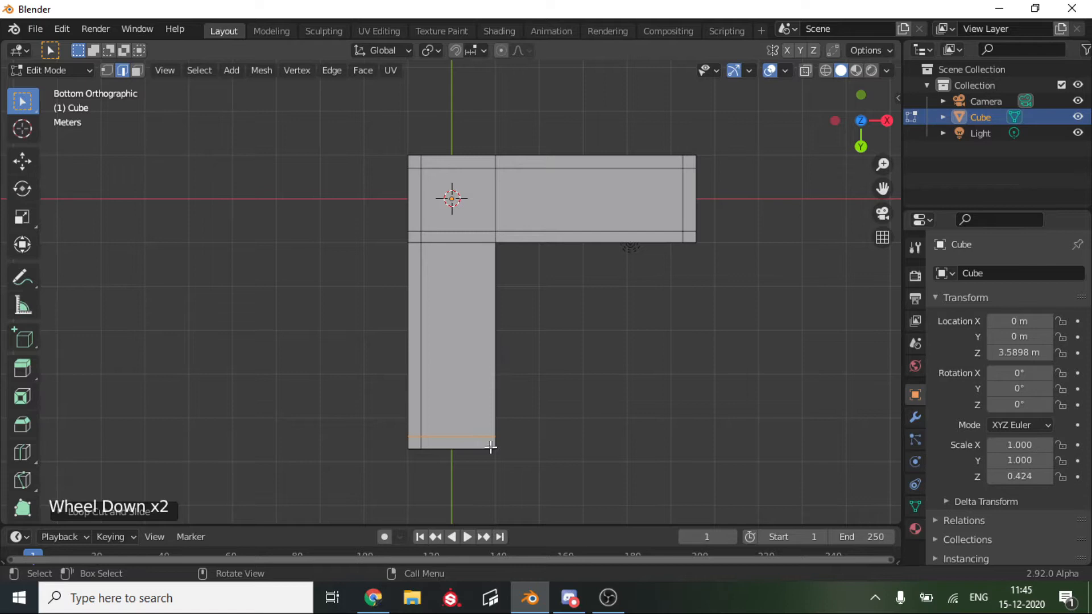
pyautogui.press('ctrl+r')
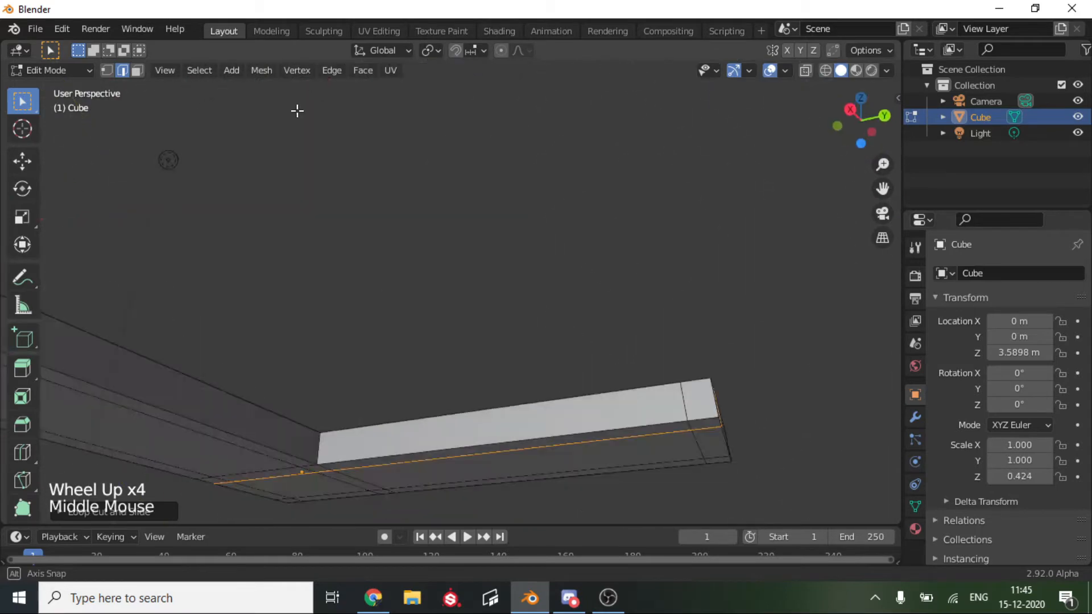
pyautogui.scroll(-3)
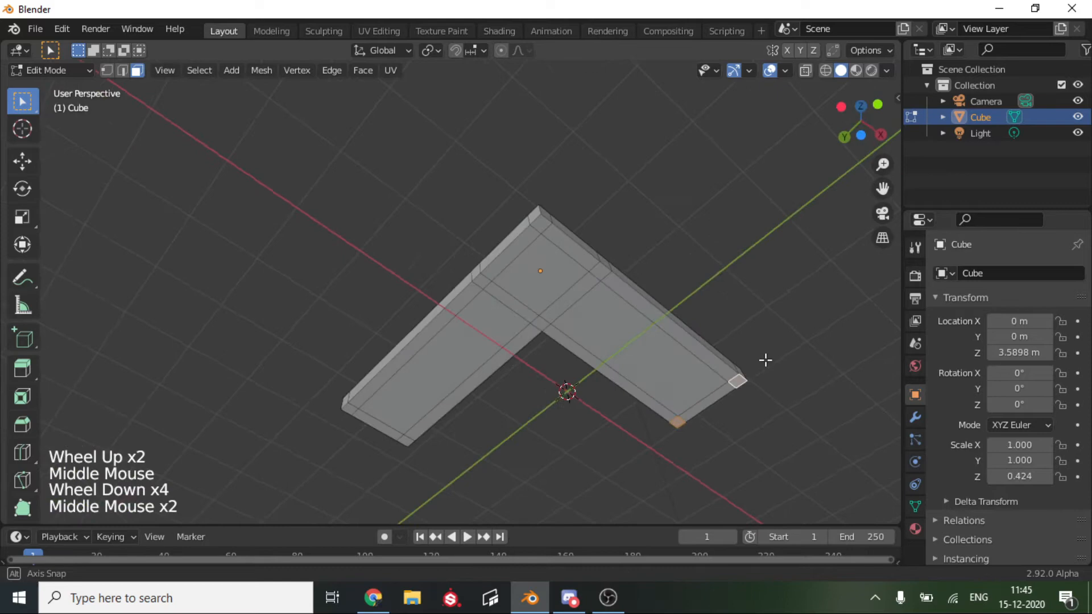
# Extrude the small corner faces downward from side view into legs reaching the ground.
pyautogui.scroll(3)
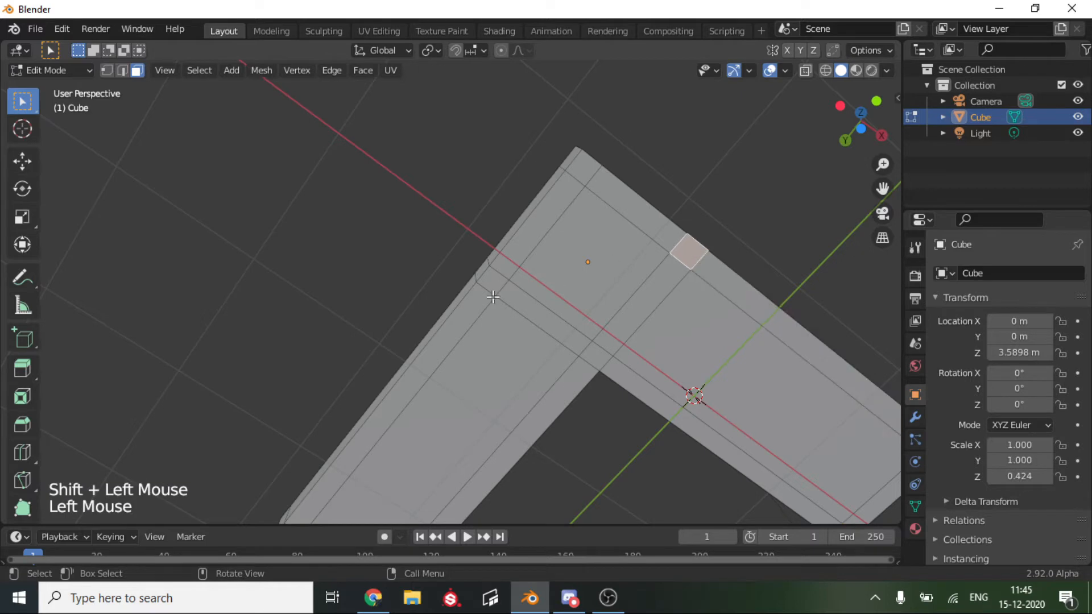
pyautogui.scroll(-3)
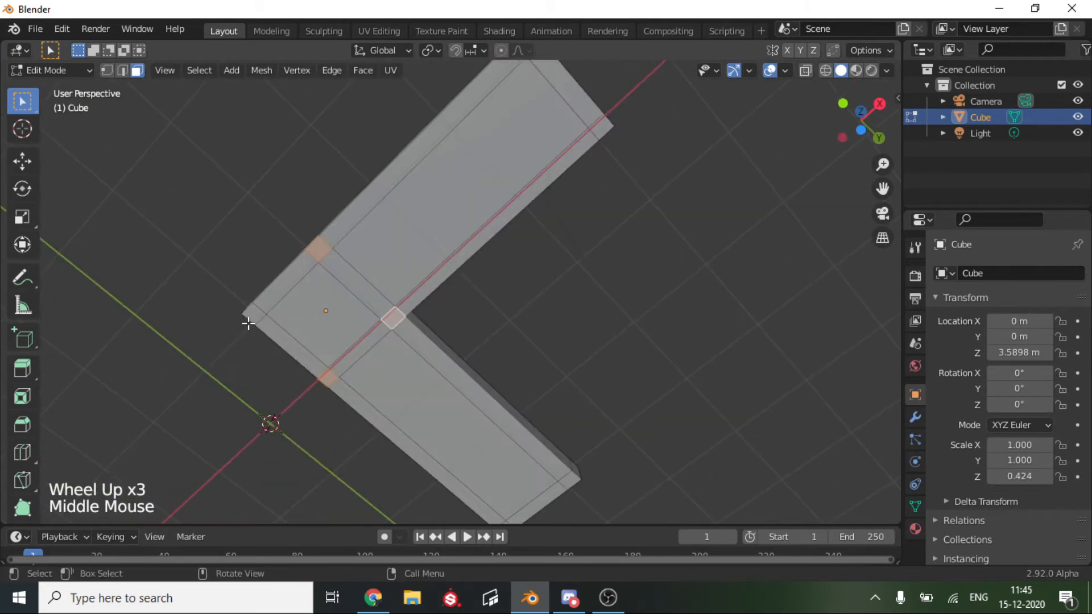
pyautogui.scroll(-3)
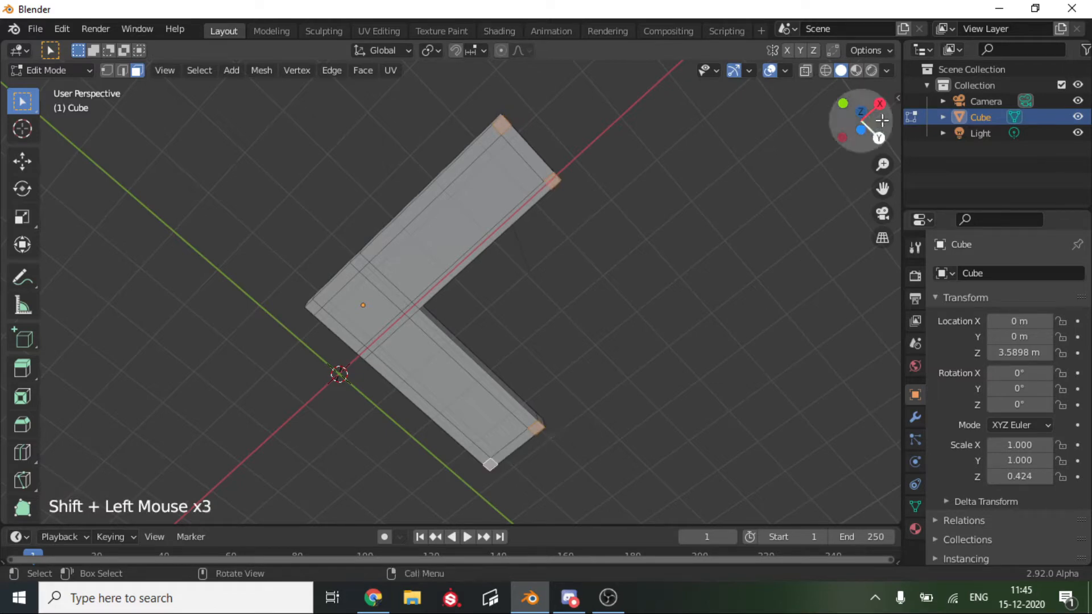
pyautogui.press('3')
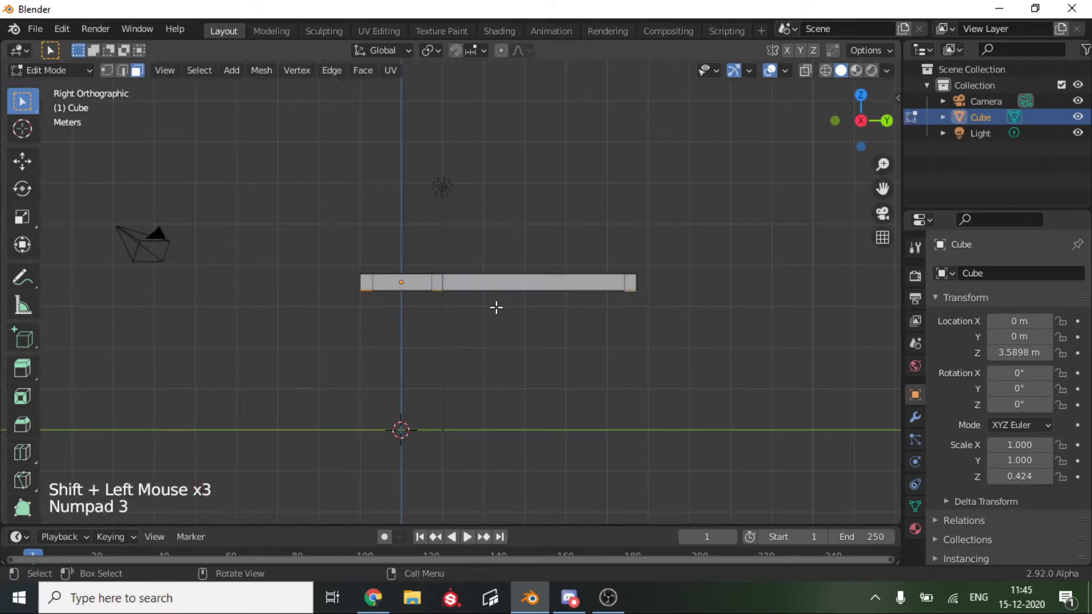
pyautogui.press('e')
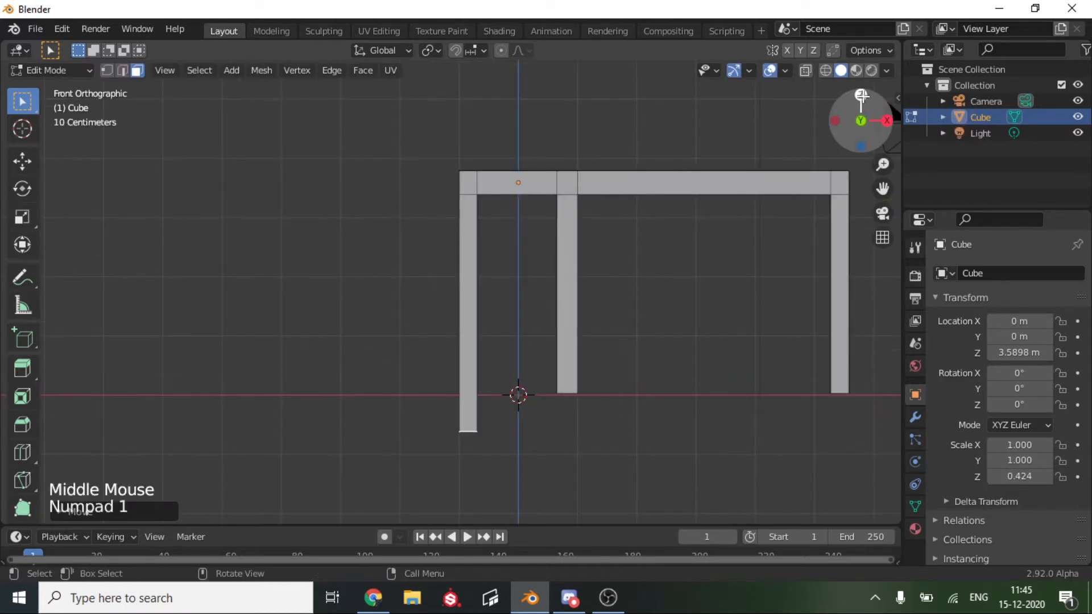
pyautogui.press('g')
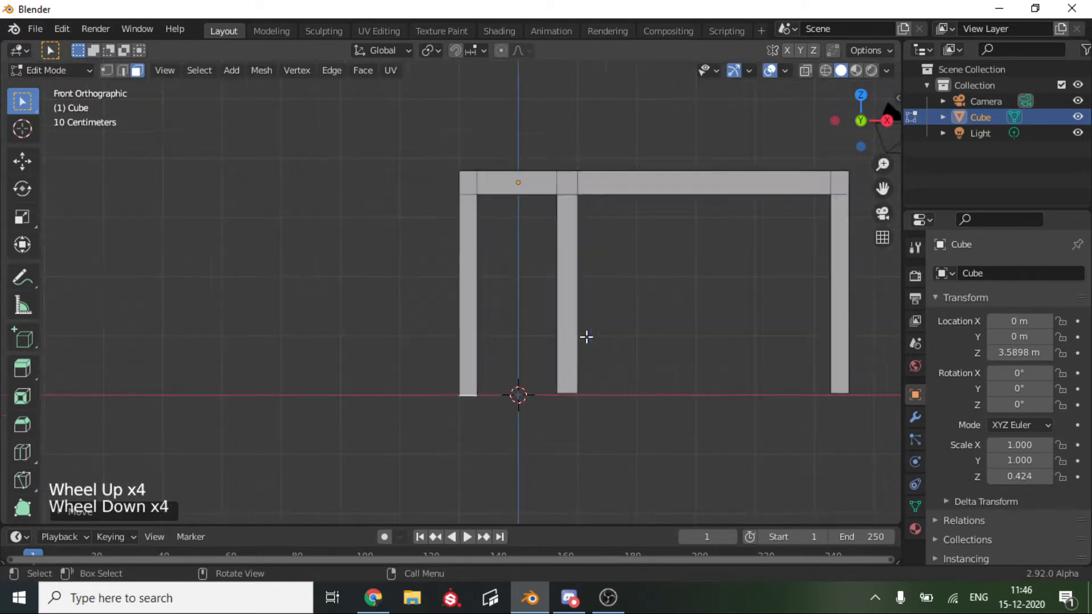
pyautogui.moveTo(587, 338); pyautogui.dragTo(212, 305)
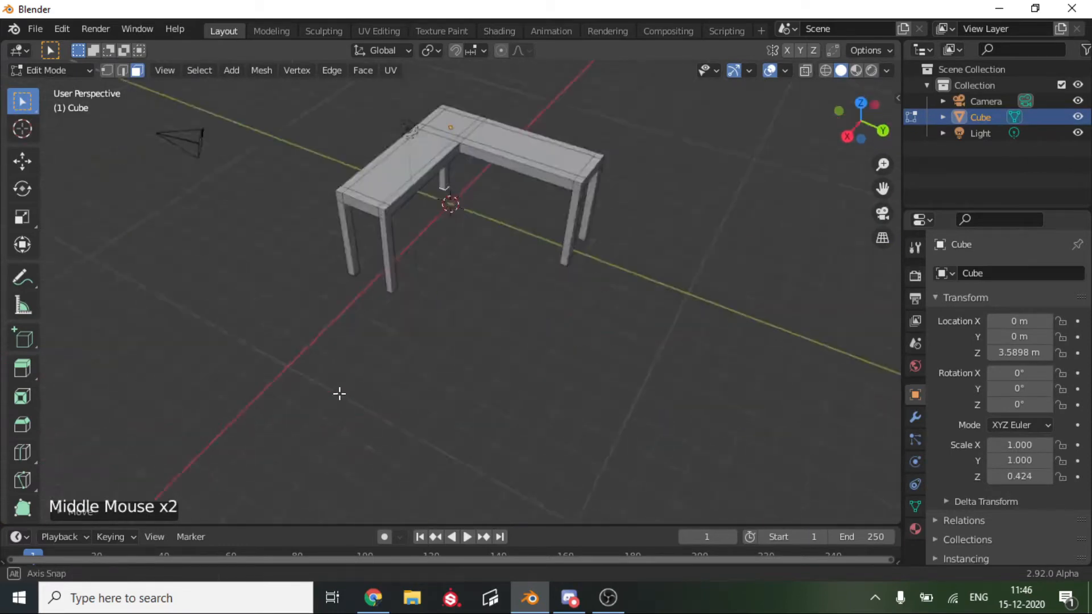
# Add a loop cut near the bottom of each leg to define a separate foot section.
pyautogui.scroll(3)
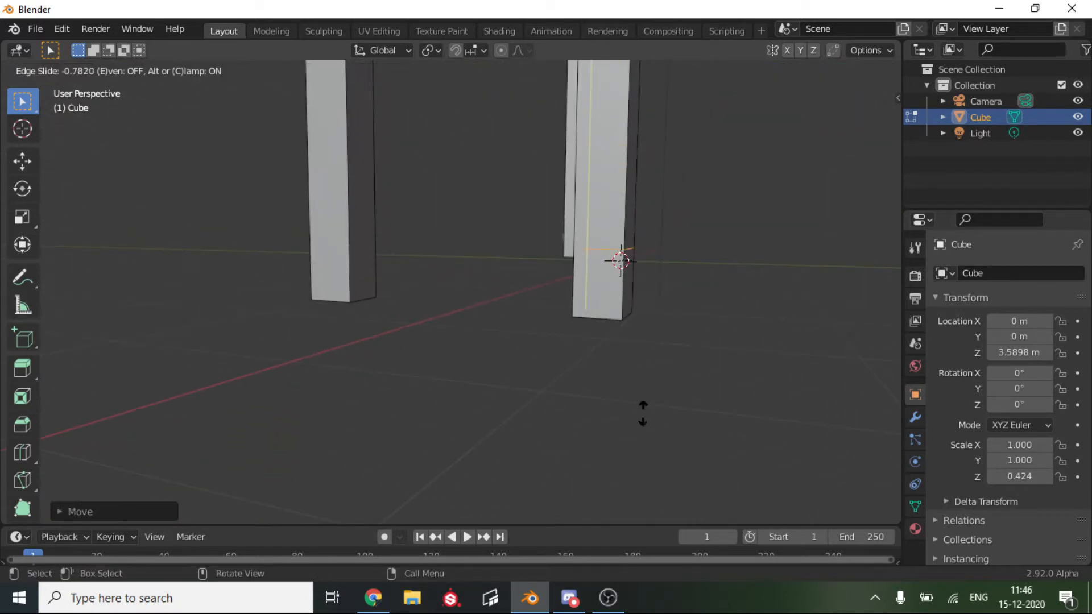
pyautogui.moveTo(635, 436)
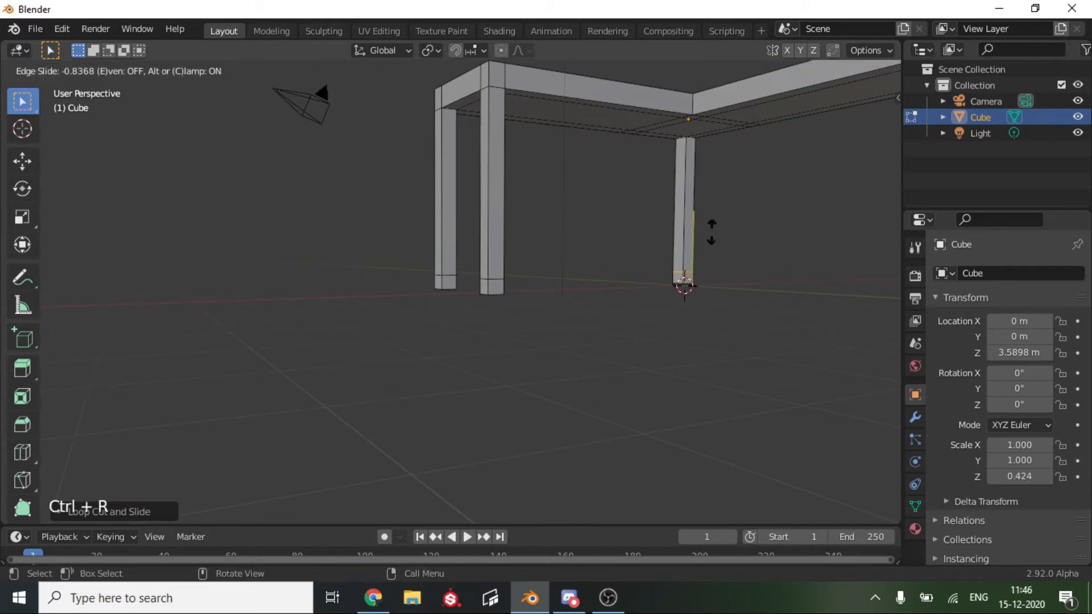
pyautogui.scroll(-3)
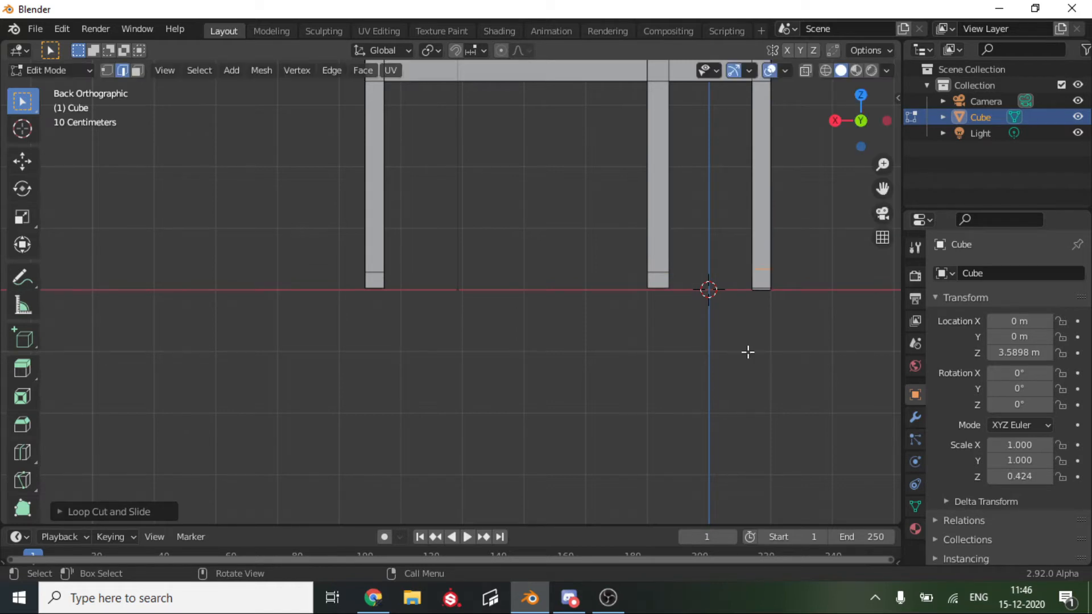
pyautogui.scroll(-3)
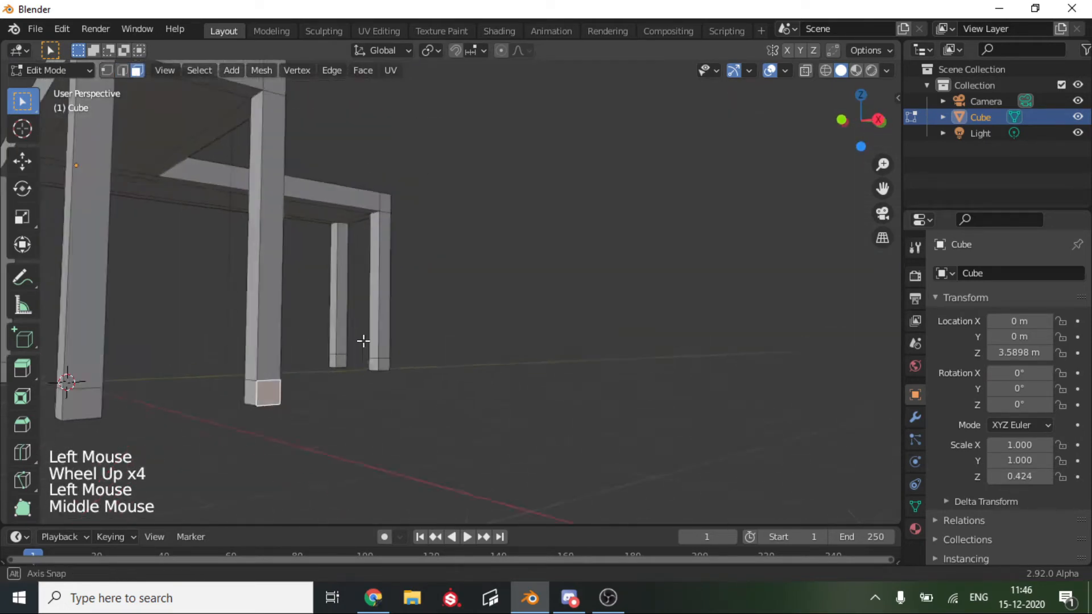
# Set the pivot point to Individual Origins and select every leg's foot loop for scaling.
pyautogui.click(425, 50)
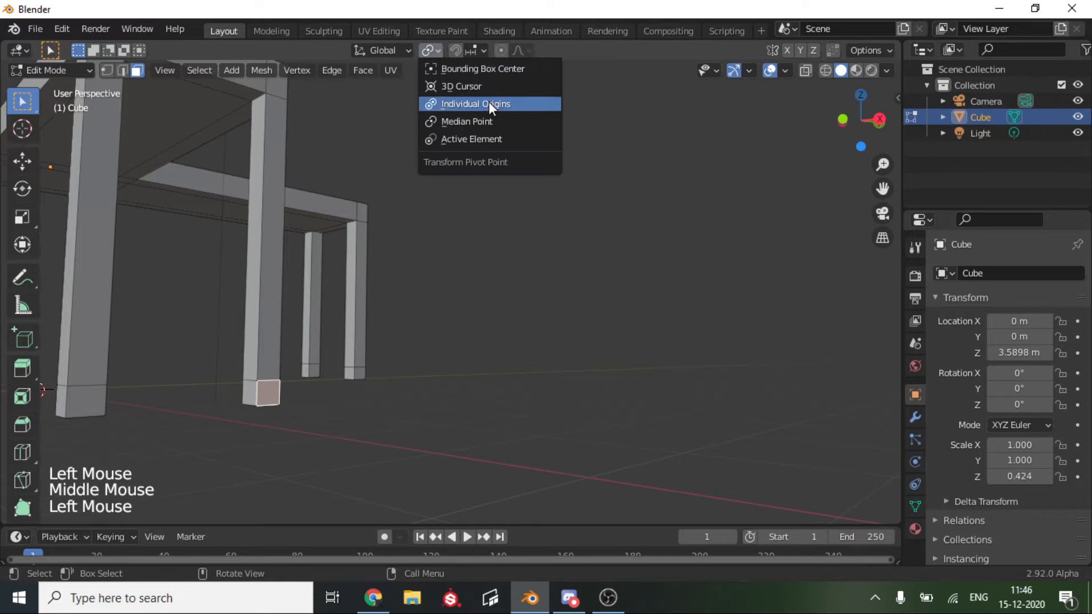
pyautogui.click(476, 103)
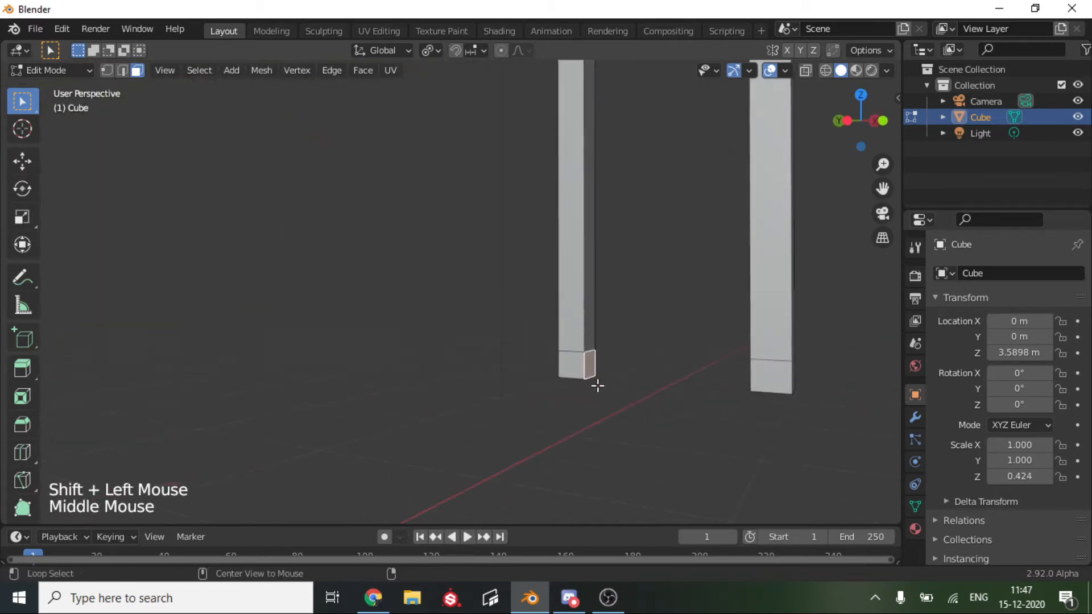
pyautogui.click(772, 378)
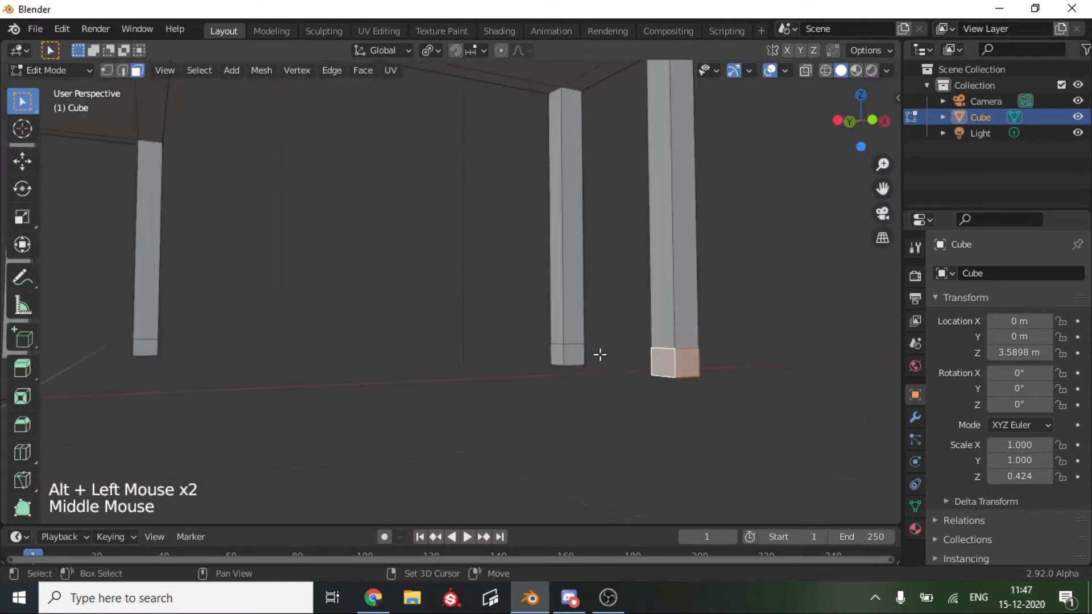
pyautogui.scroll(-3)
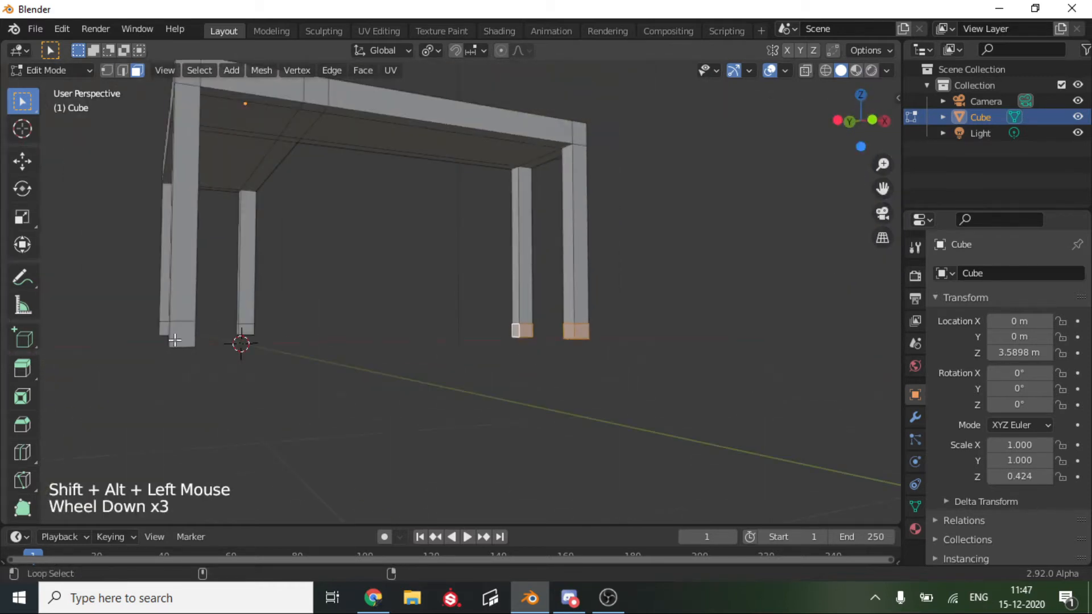
pyautogui.scroll(-3)
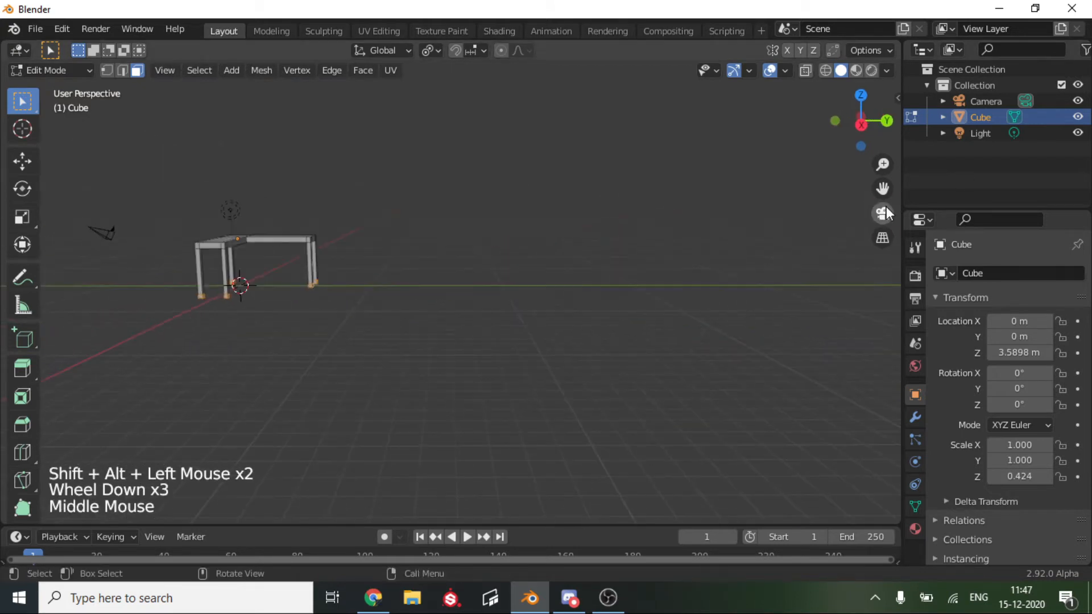
pyautogui.scroll(3)
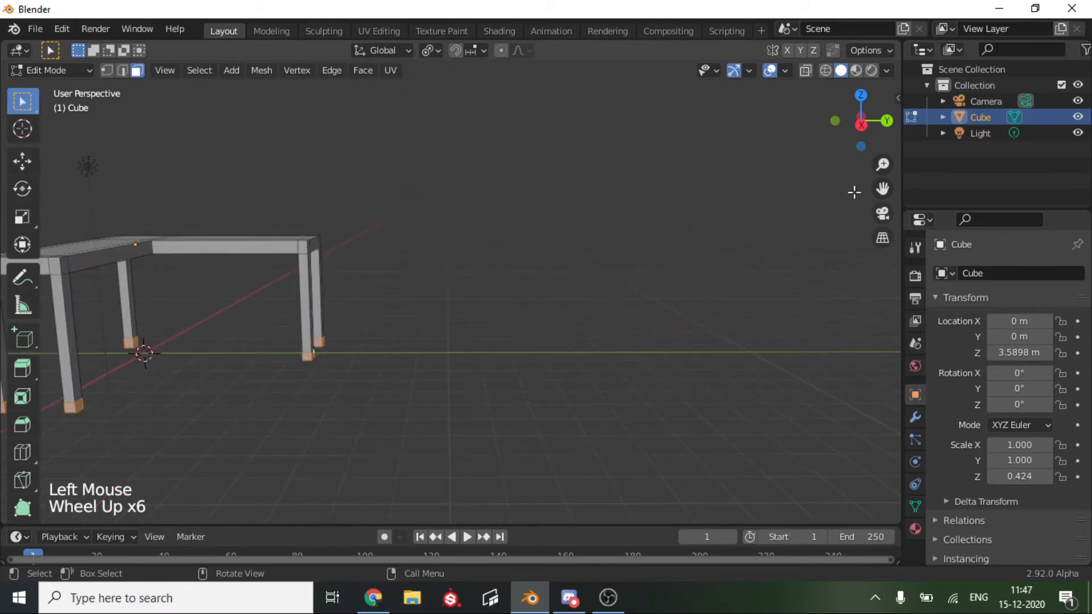
pyautogui.scroll(3)
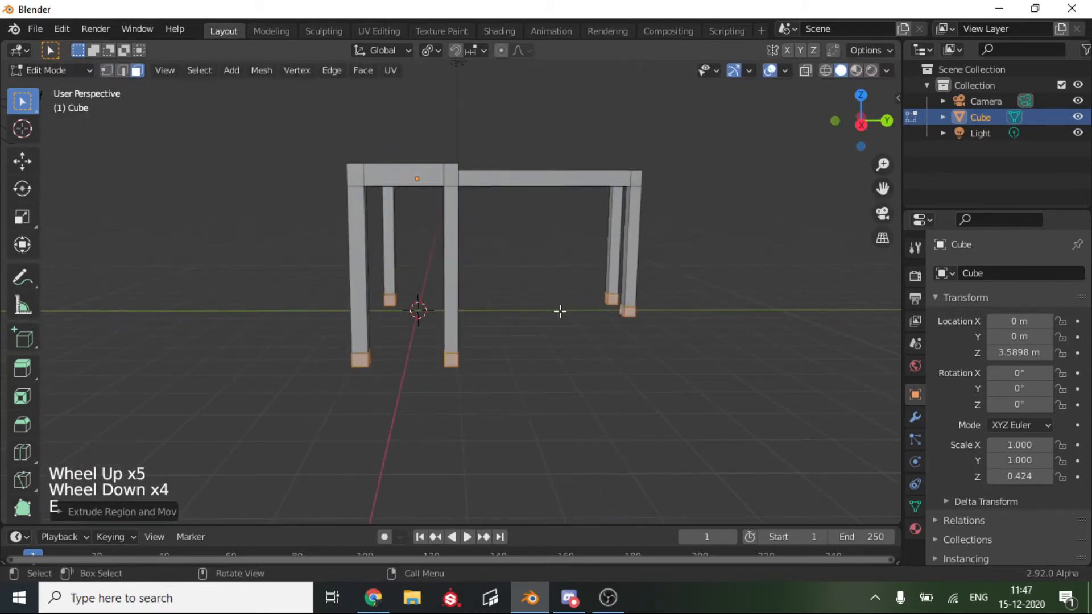
pyautogui.press('s')
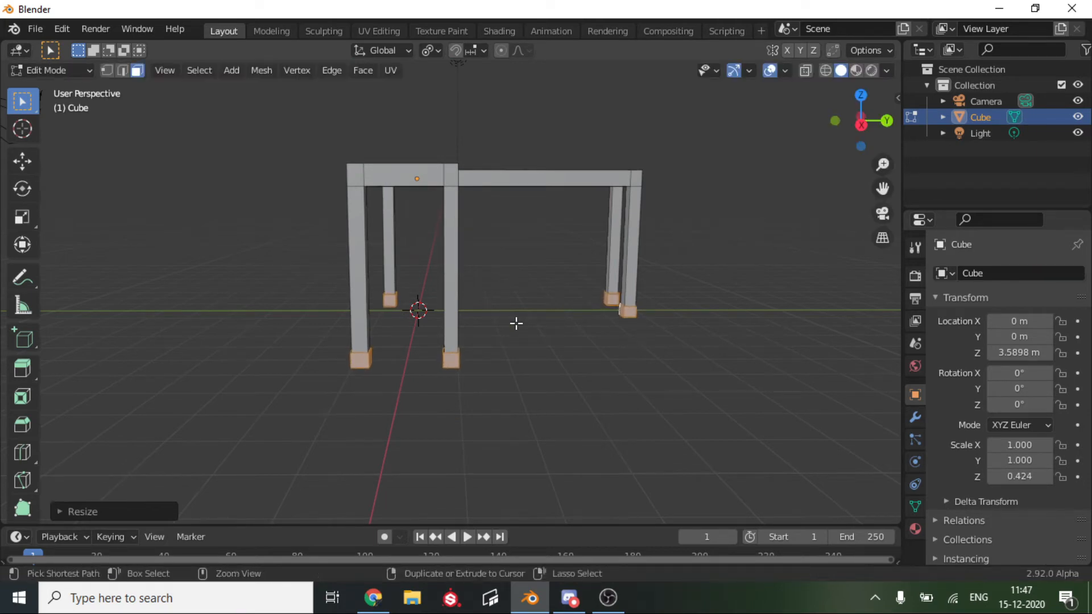
# Bevel the feet with 17 segments and shape about 0.575 into rounded feet, enlarging them slightly.
pyautogui.press('ctrl+b')
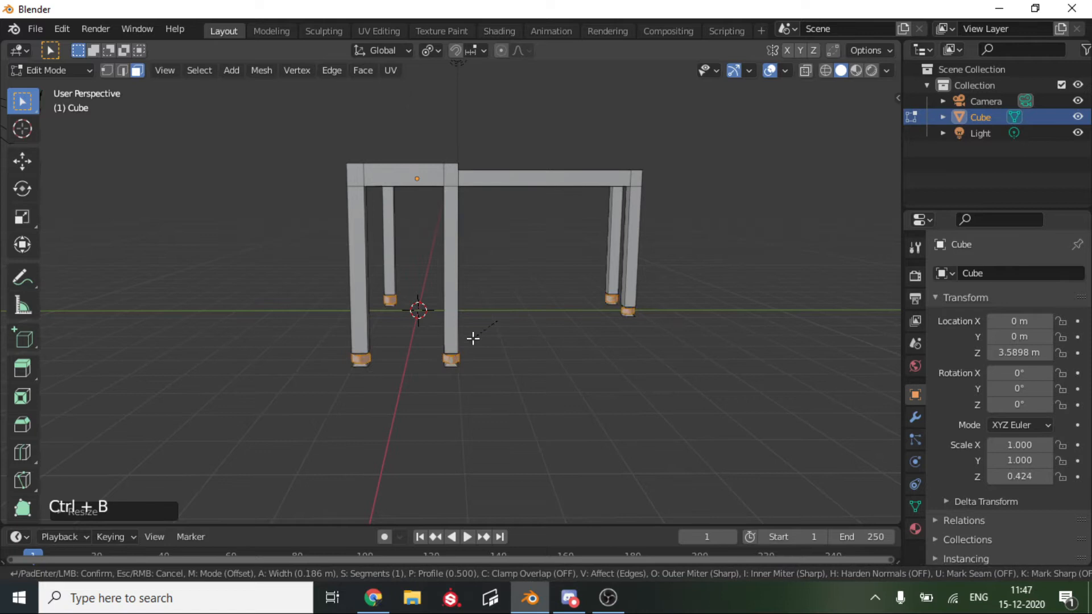
pyautogui.moveTo(473, 339); pyautogui.dragTo(557, 314)
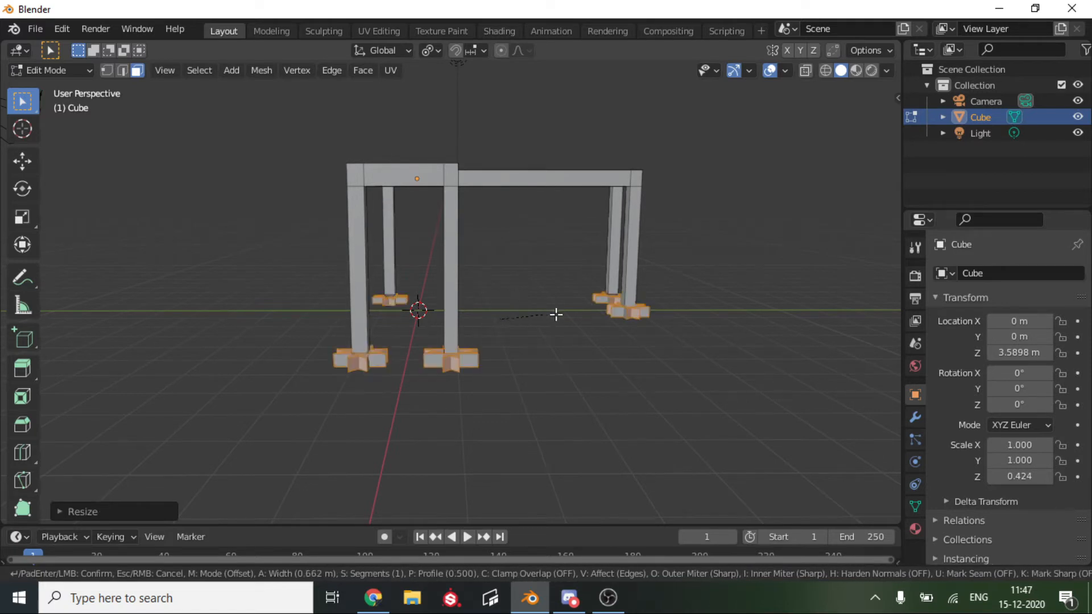
pyautogui.moveTo(526, 341)
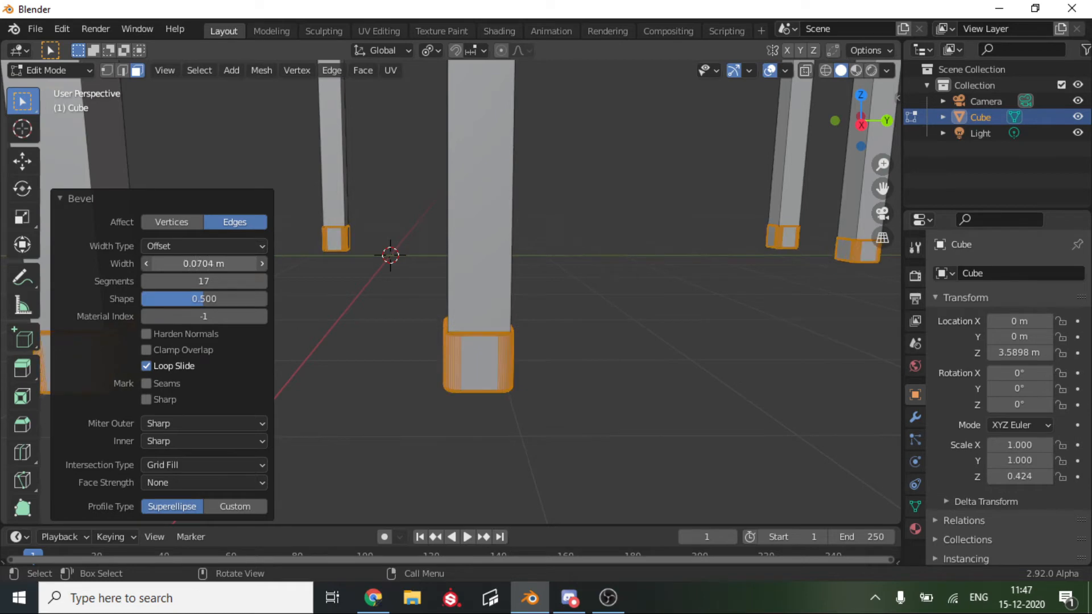
pyautogui.scroll(-3)
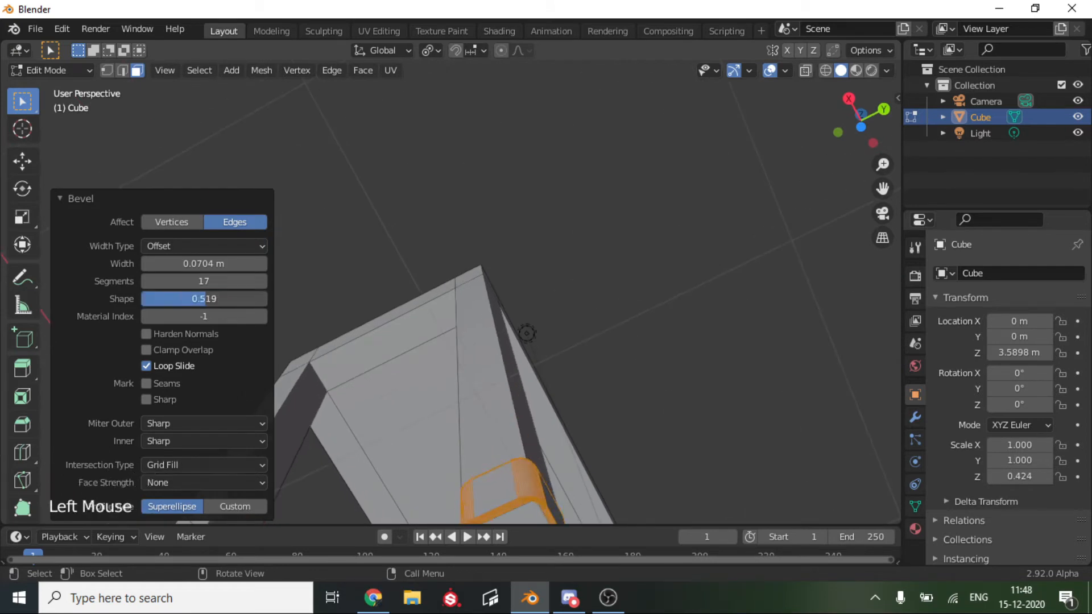
pyautogui.scroll(-3)
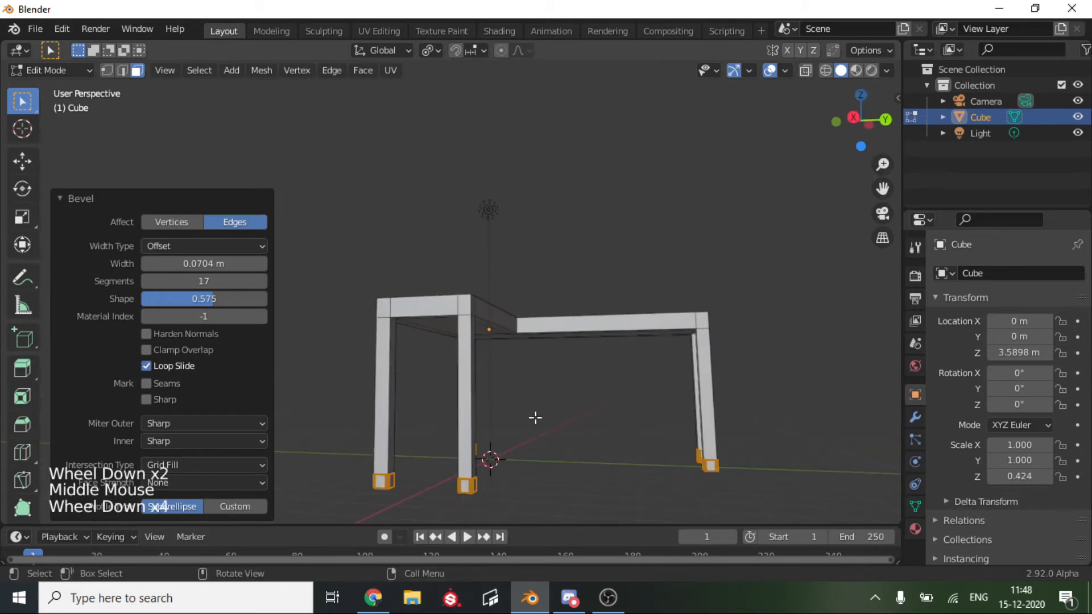
pyautogui.press('s')
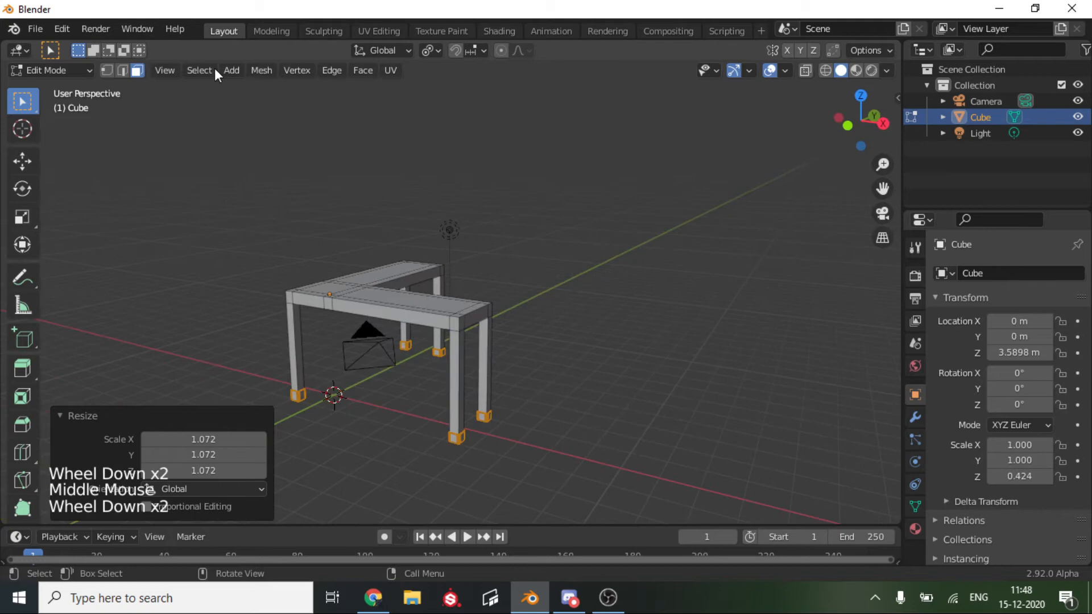
# Scale the feet by about 1.072, extrude foot faces in place, and return to Object Mode.
pyautogui.click(261, 69)
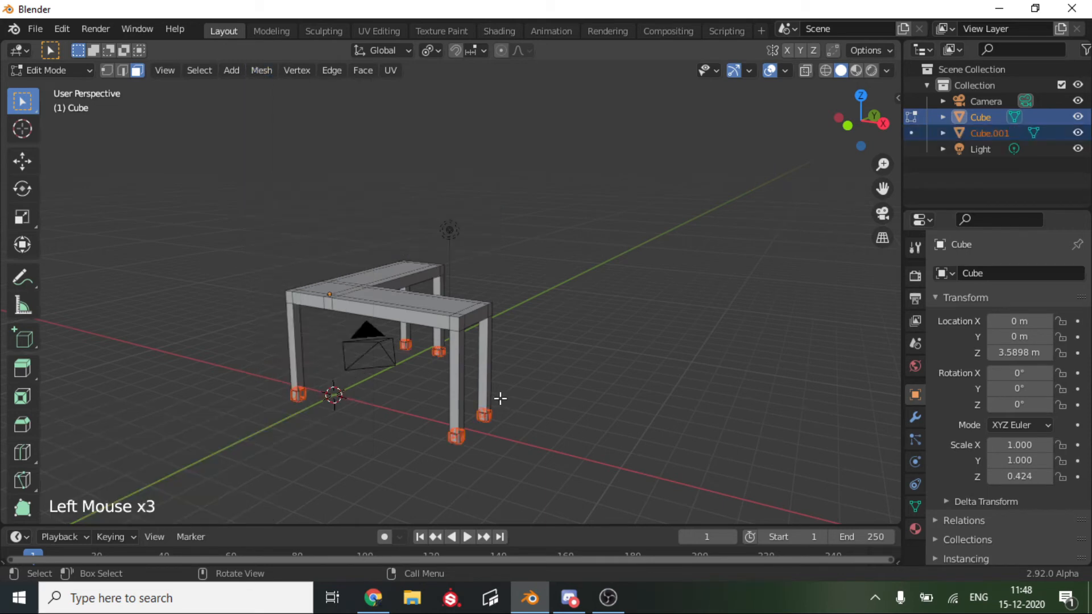
pyautogui.scroll(3)
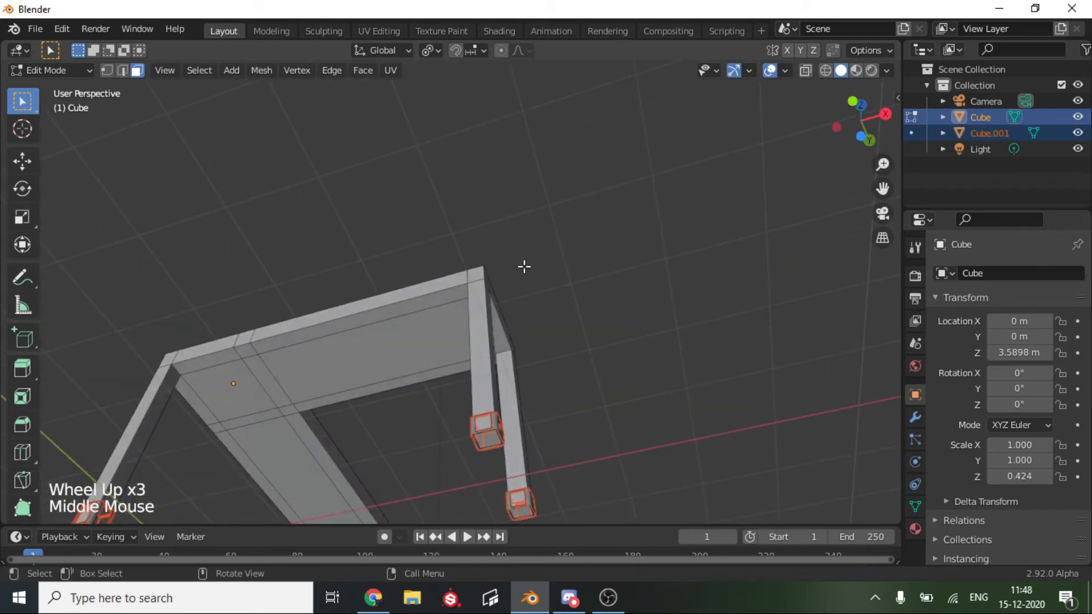
pyautogui.press('Tab')
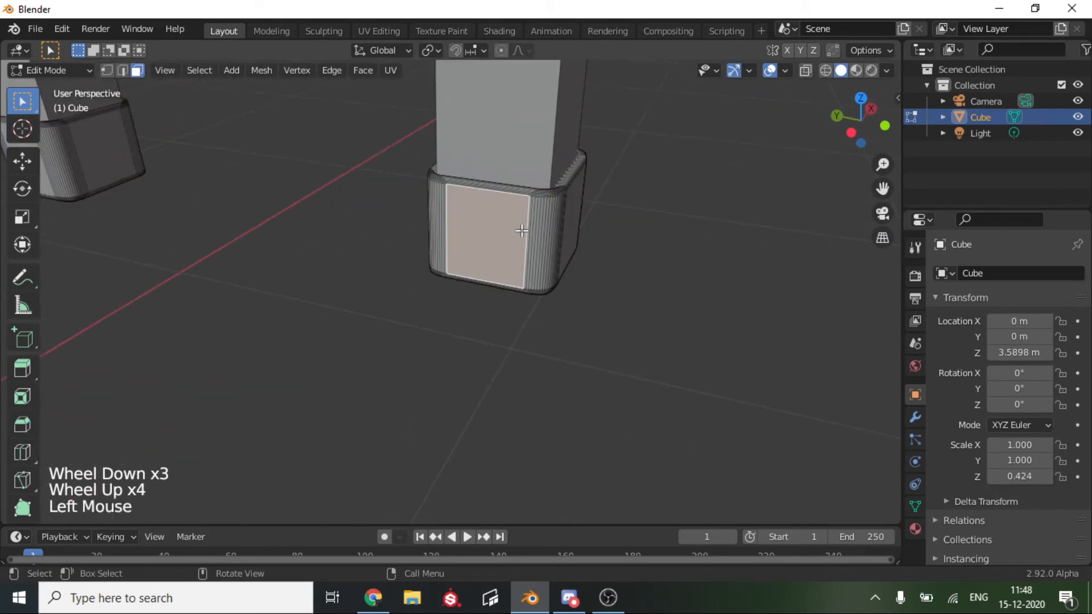
pyautogui.press('e')
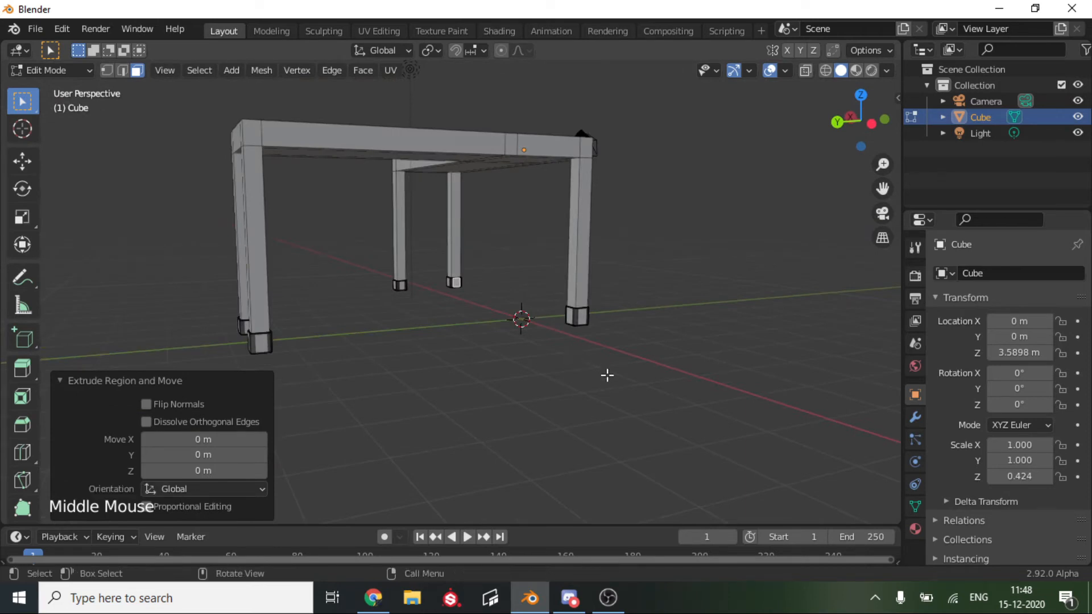
pyautogui.click(577, 317)
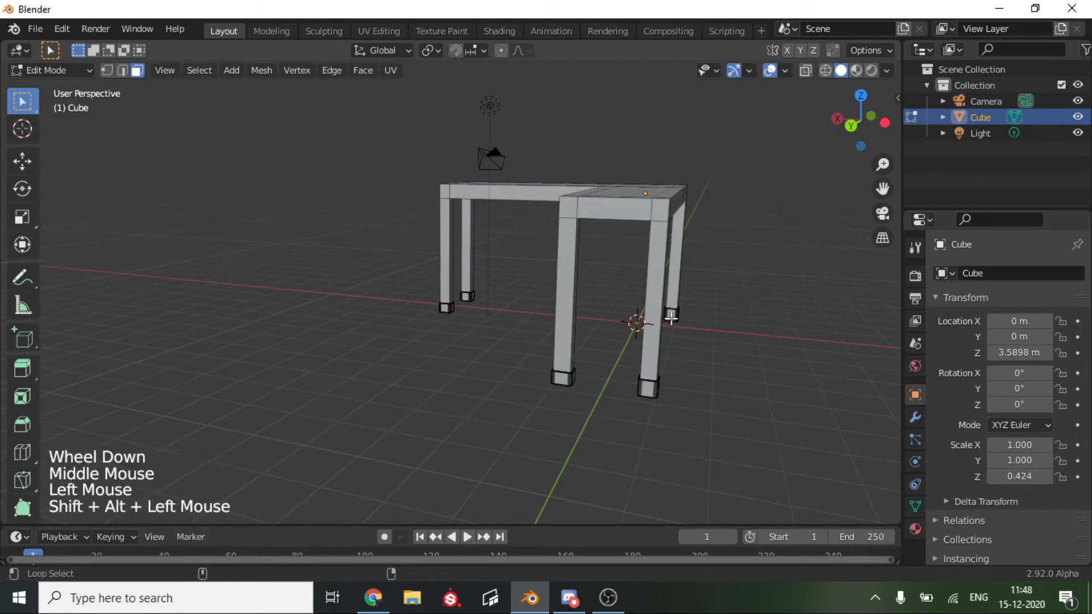
pyautogui.click(671, 315)
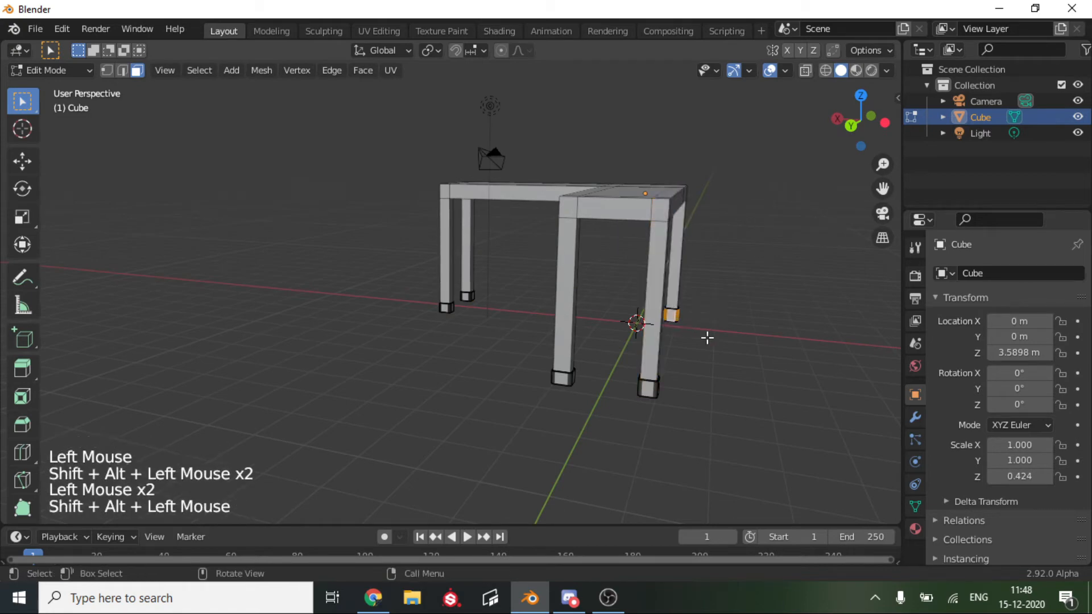
pyautogui.press('Tab')
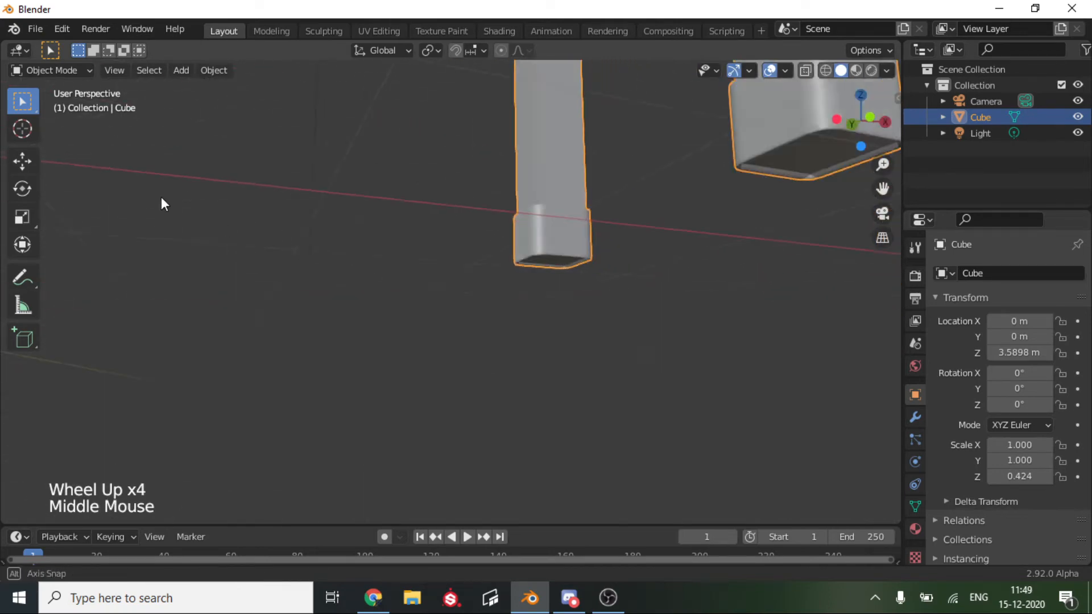
# Extrude the top's end face down along Z into a side panel ending just above the feet.
pyautogui.scroll(-3)
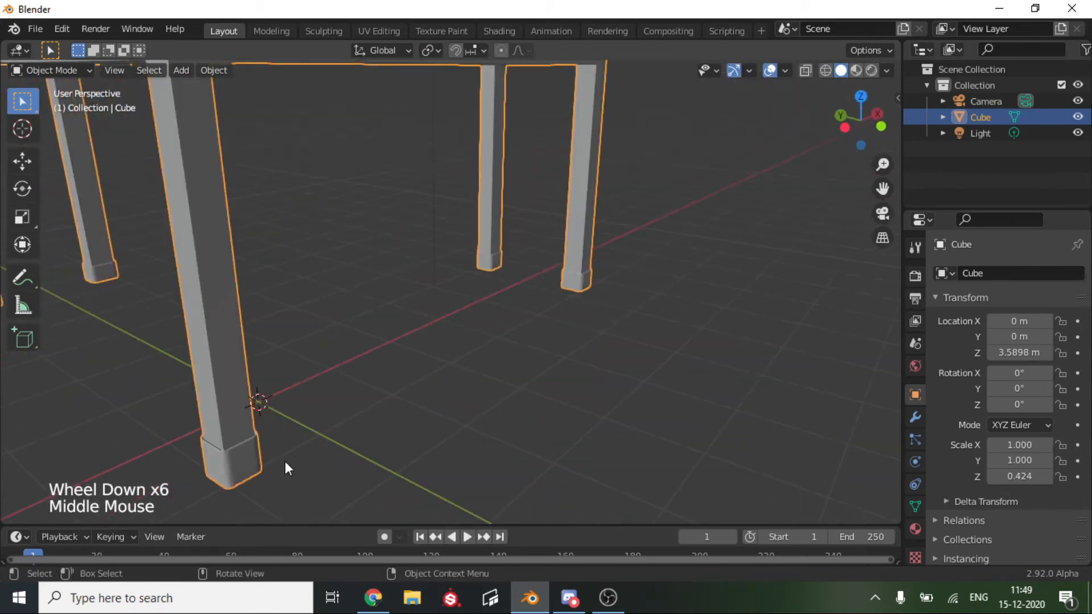
pyautogui.scroll(-3)
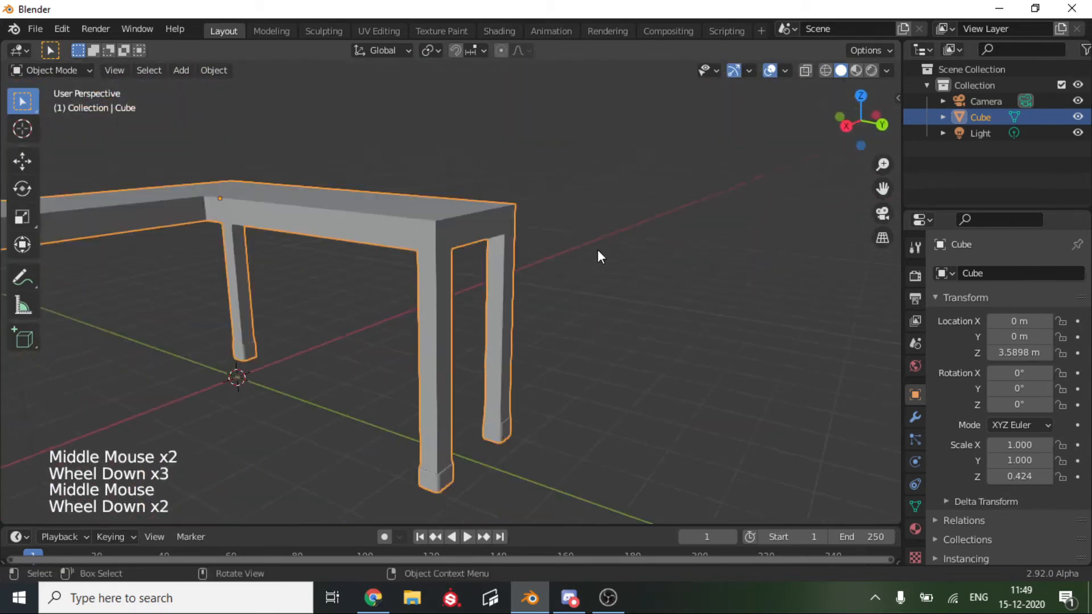
pyautogui.press('Tab')
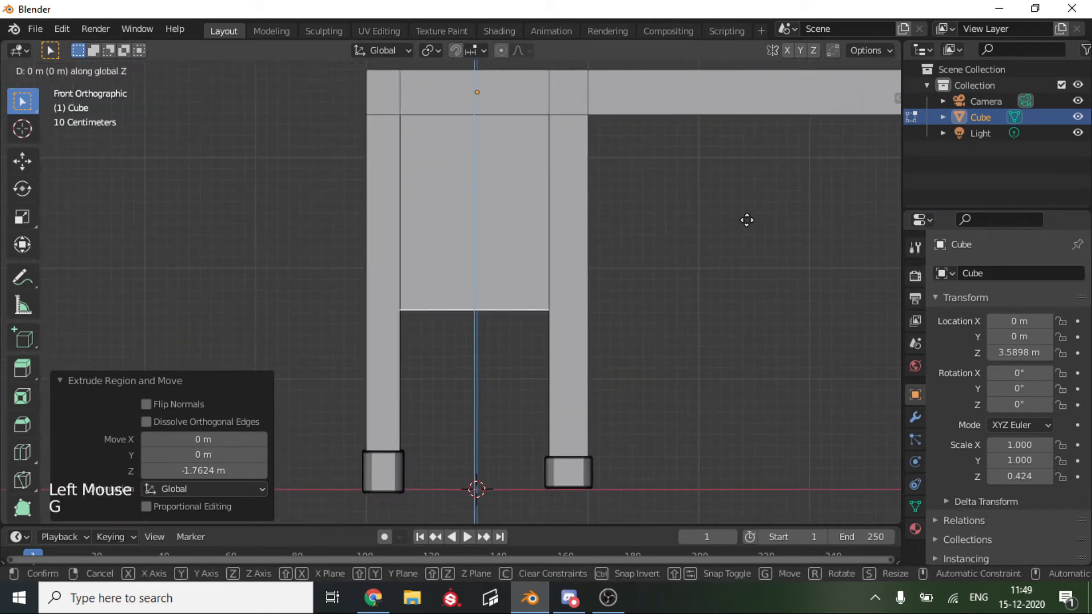
pyautogui.scroll(-3)
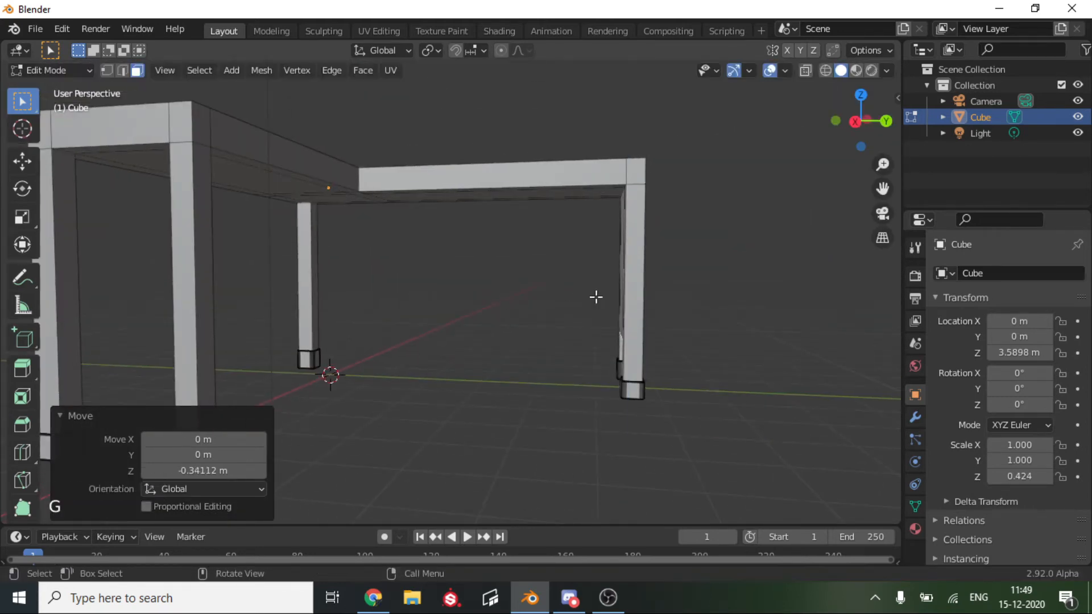
pyautogui.scroll(3)
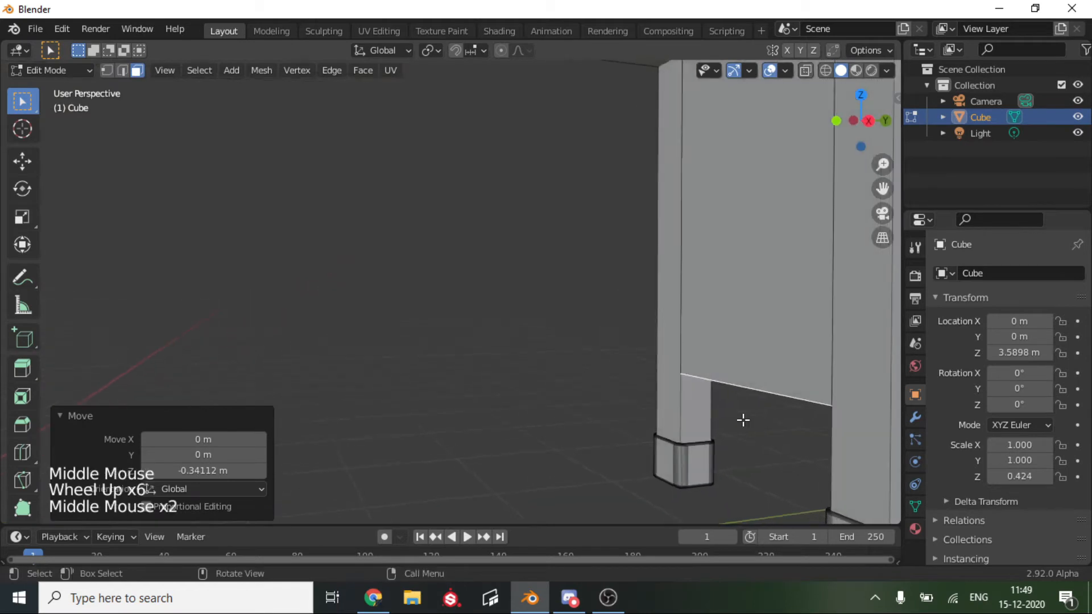
pyautogui.press('e')
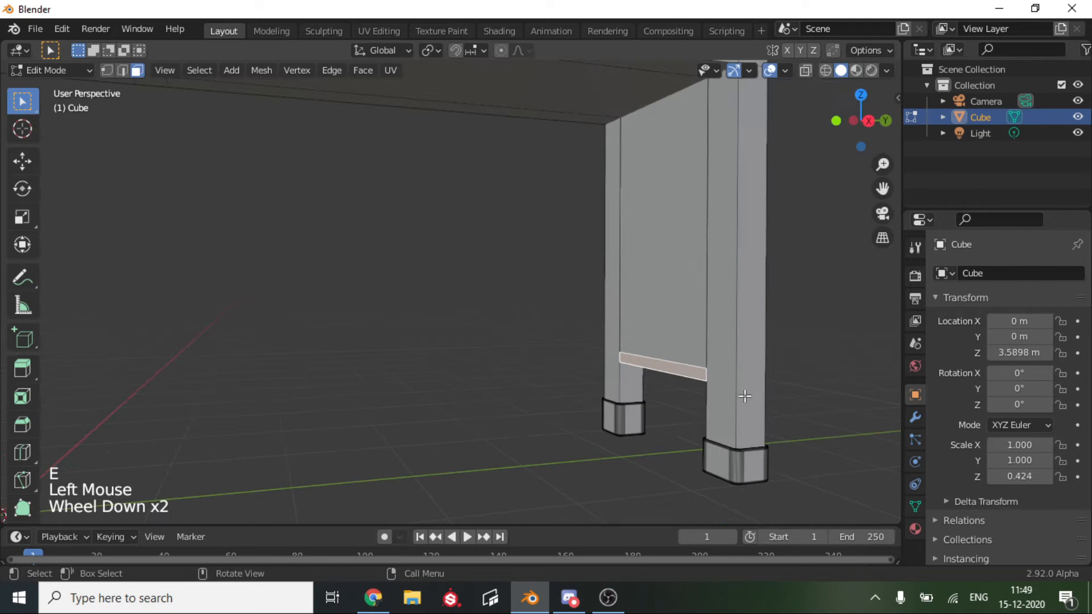
# Extrude the panel's bottom edges into a cabinet floor and walls with a short leg beneath.
pyautogui.press('e')
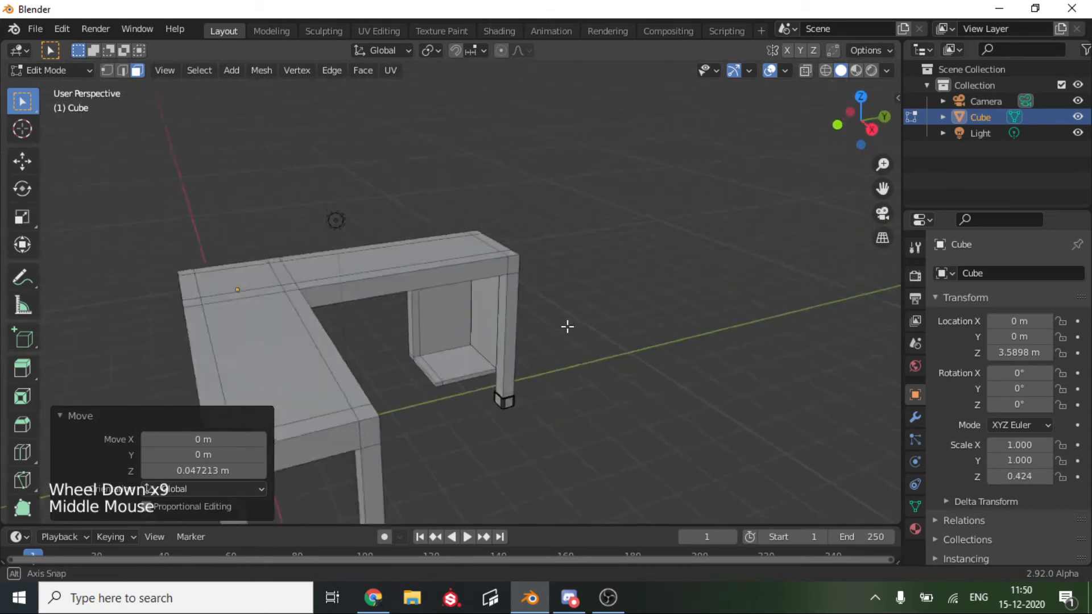
pyautogui.scroll(3)
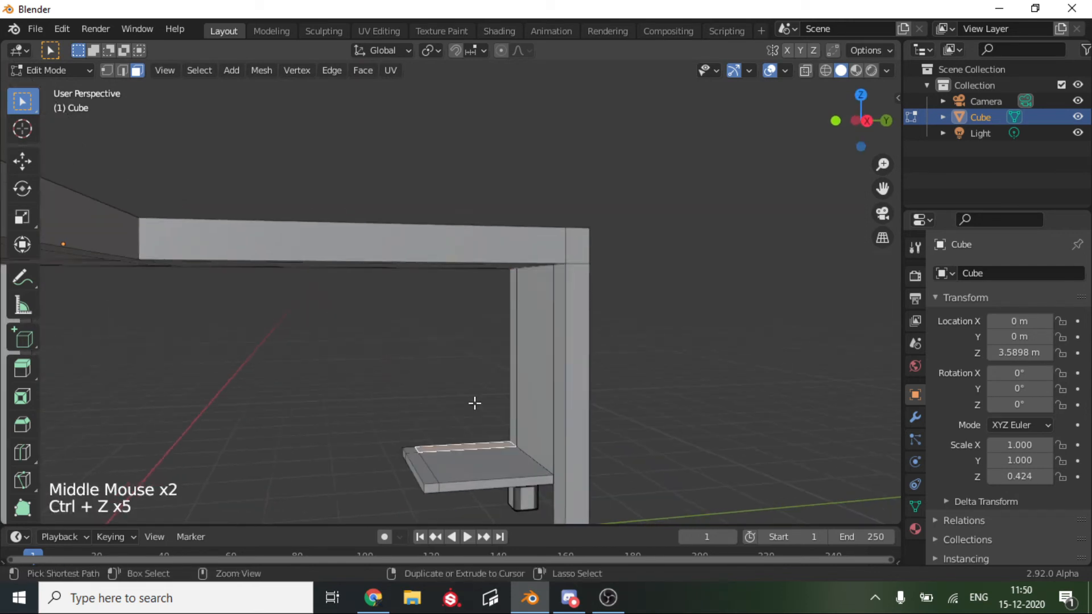
pyautogui.click(505, 460)
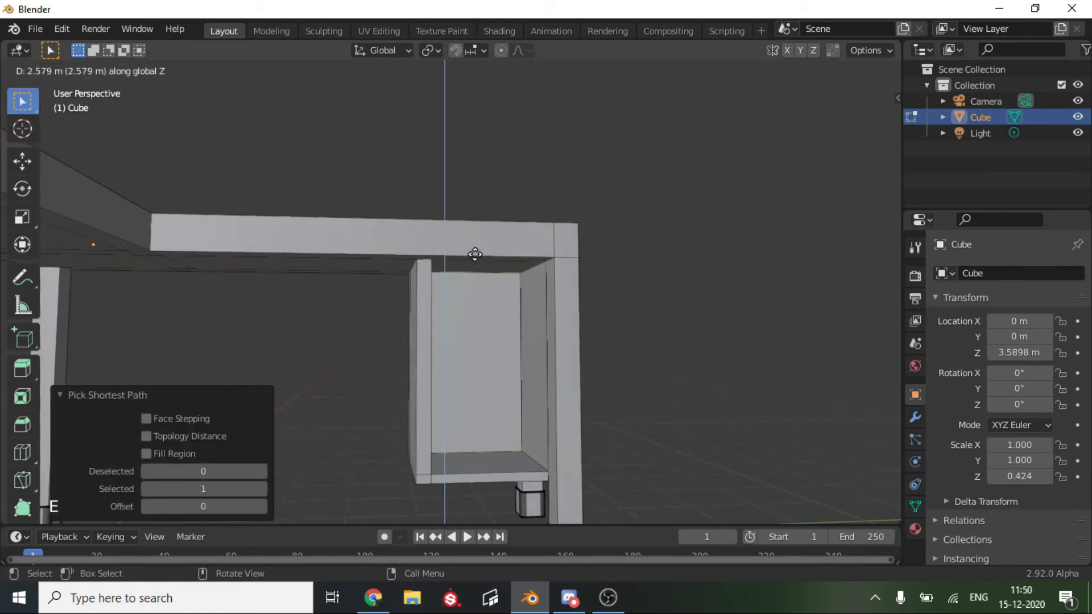
pyautogui.moveTo(453, 261)
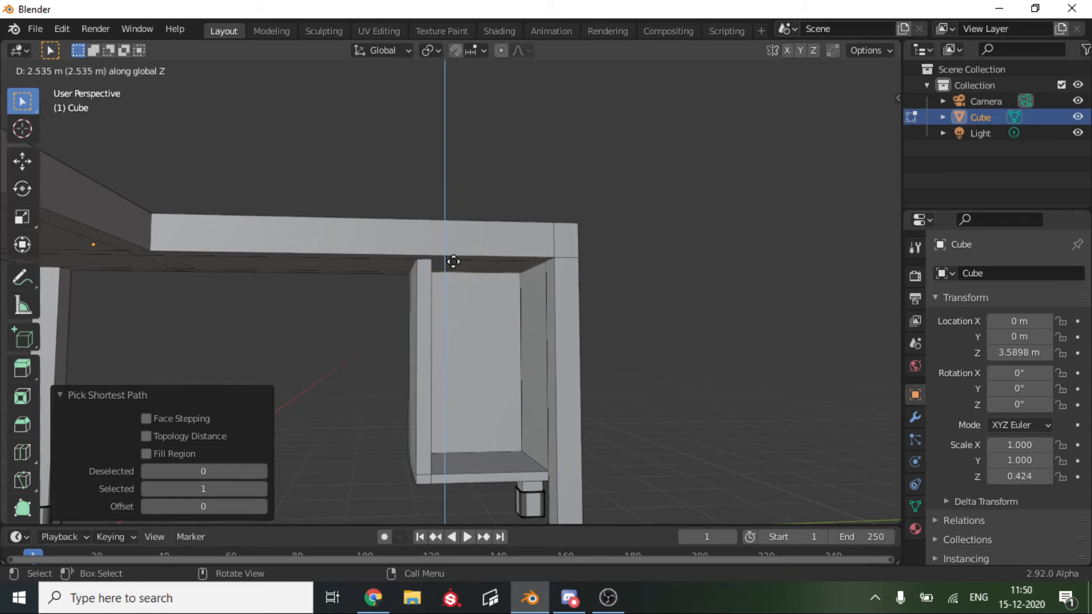
pyautogui.scroll(-3)
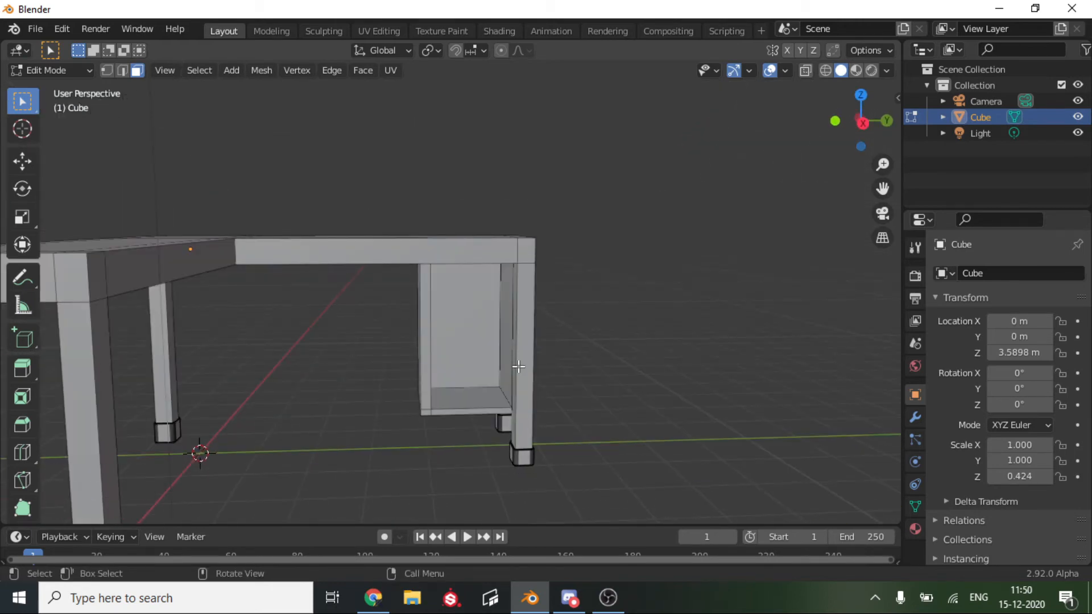
# Loop-cut the cabinet walls and extrude a middle shelf, then view the desk in Object Mode.
pyautogui.scroll(3)
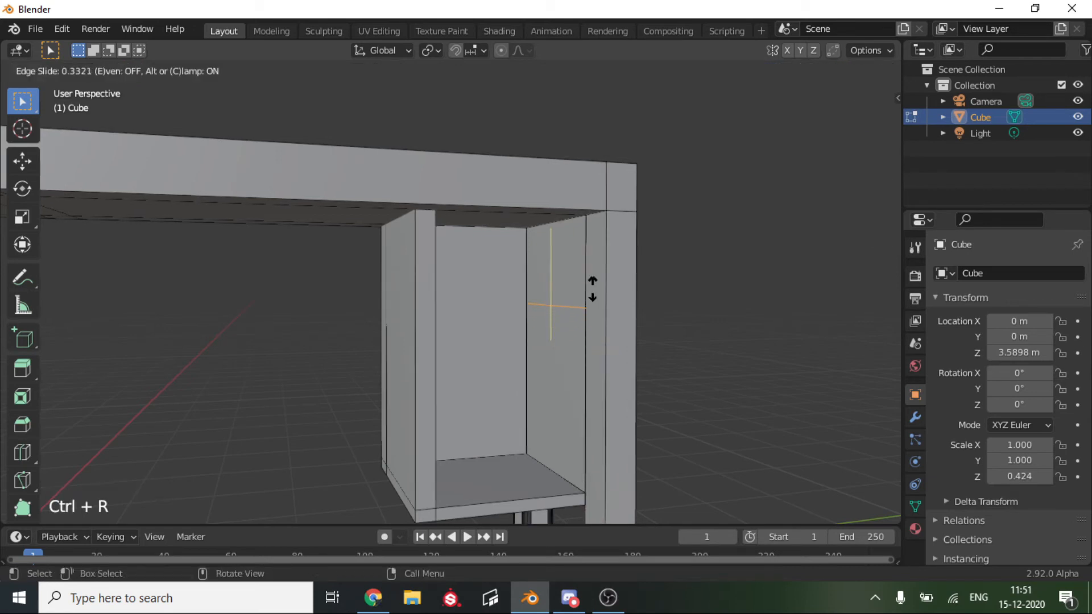
pyautogui.click(571, 319)
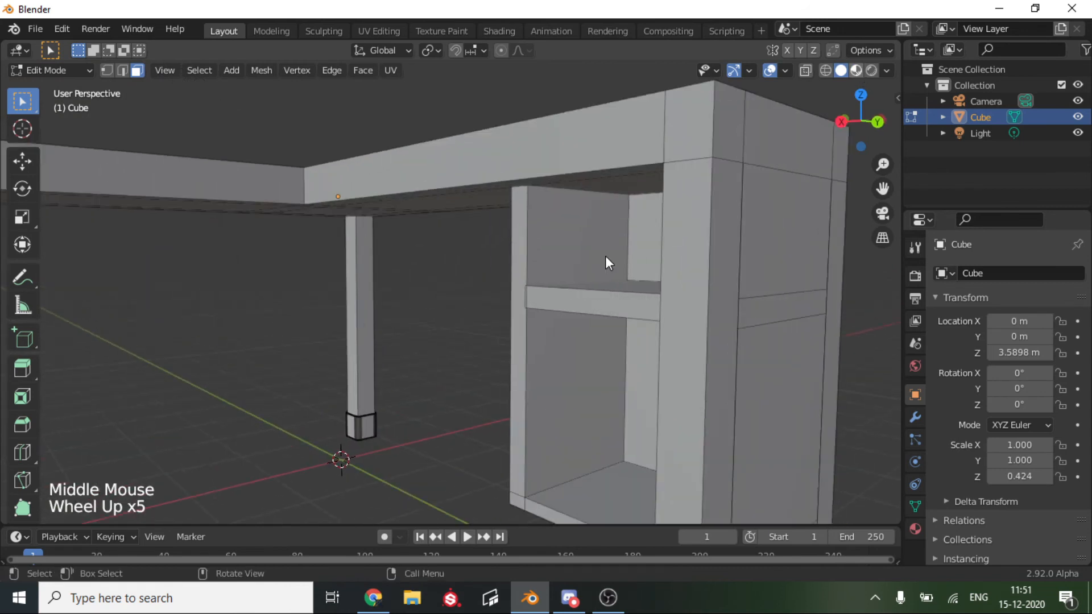
pyautogui.moveTo(659, 241)
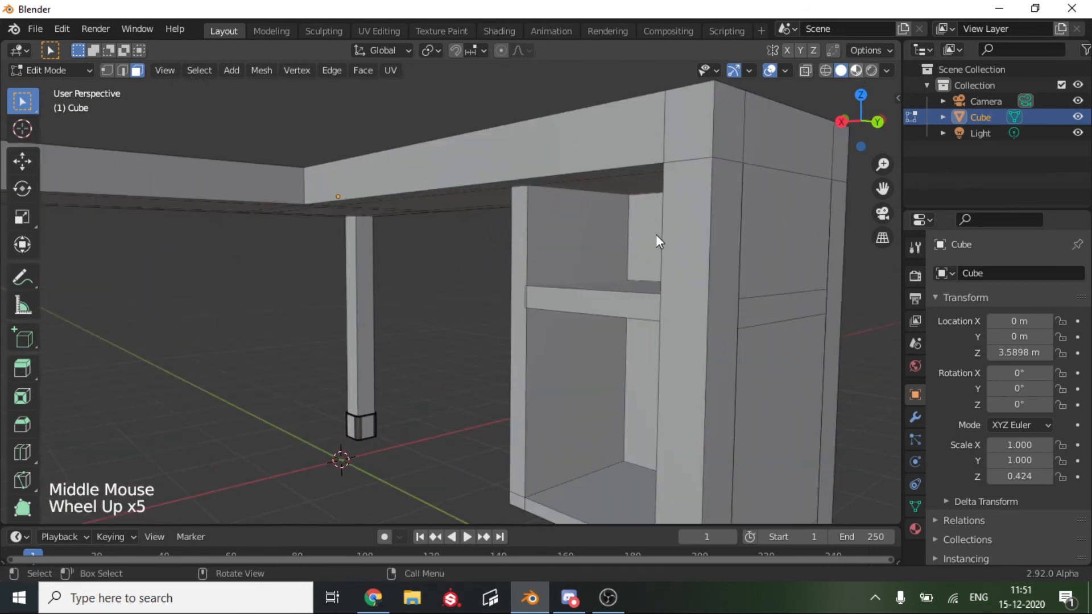
pyautogui.press('Tab')
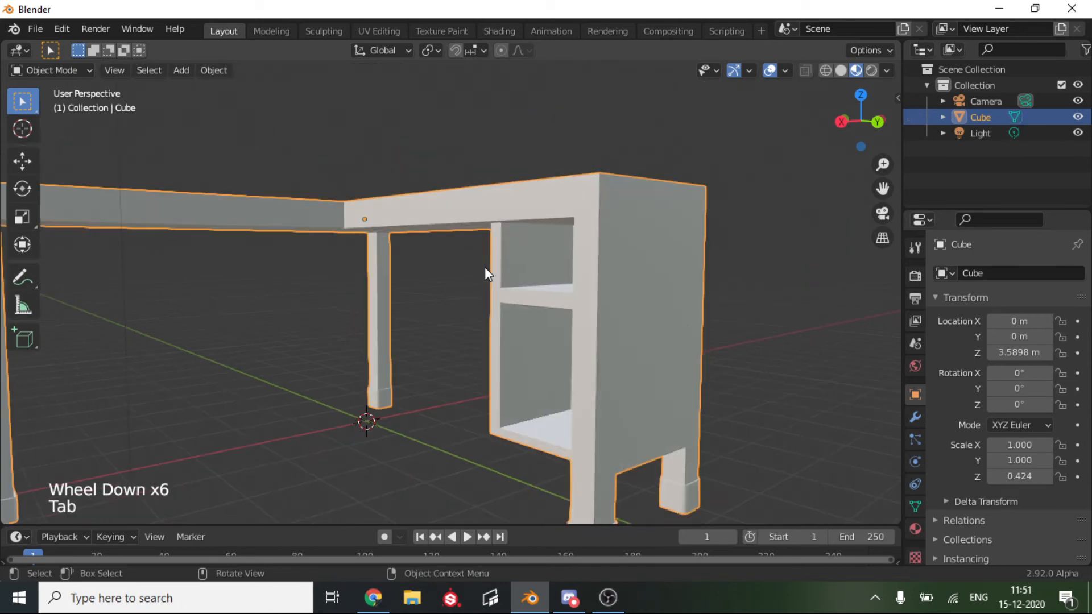
pyautogui.moveTo(488, 275); pyautogui.dragTo(604, 290)
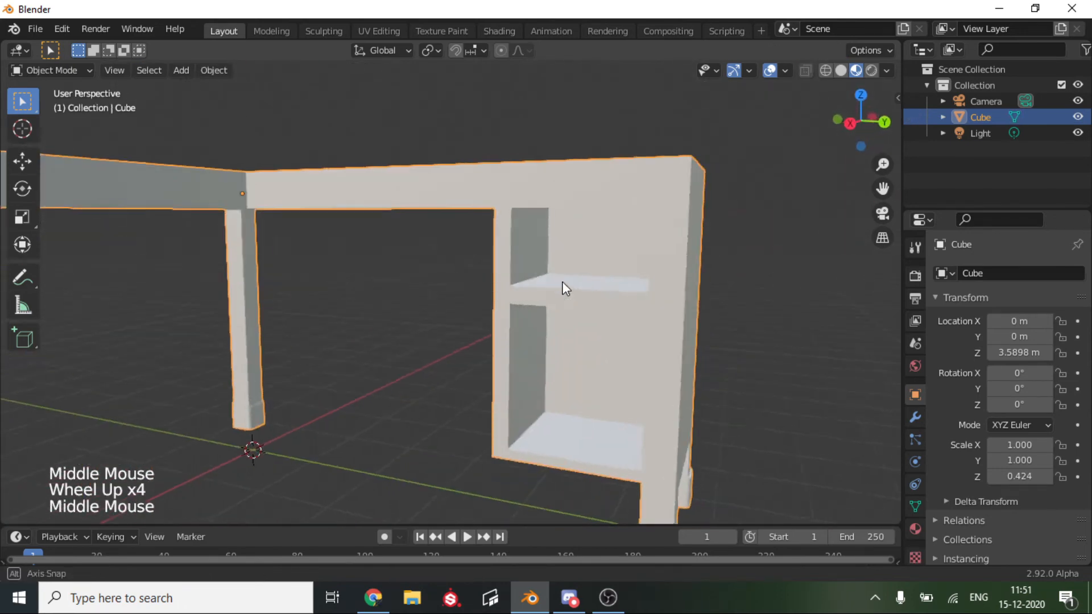
# Extrude the lower wall strip across the cabinet to form a second shelf.
pyautogui.press('Tab')
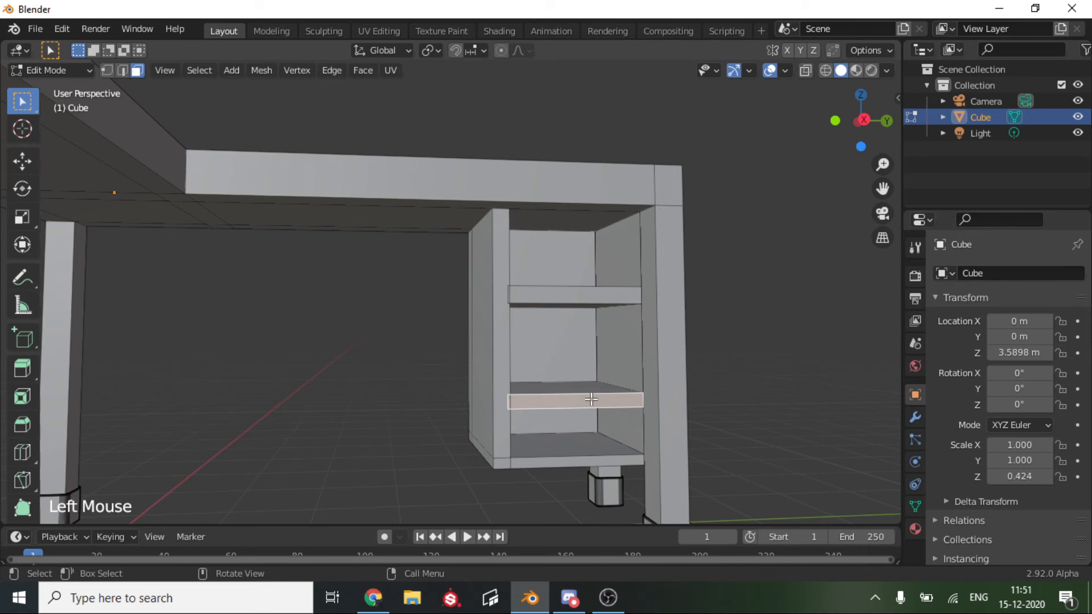
pyautogui.press('g')
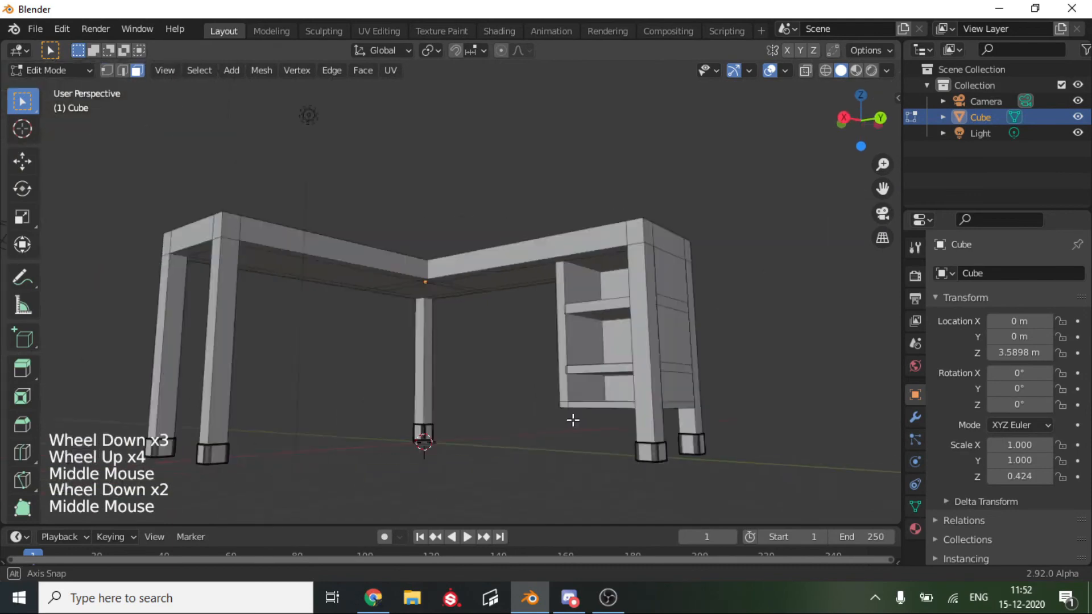
# Duplicate the small cabinet leg and shift the copy sideways toward the other corners.
pyautogui.press('ctrl+r')
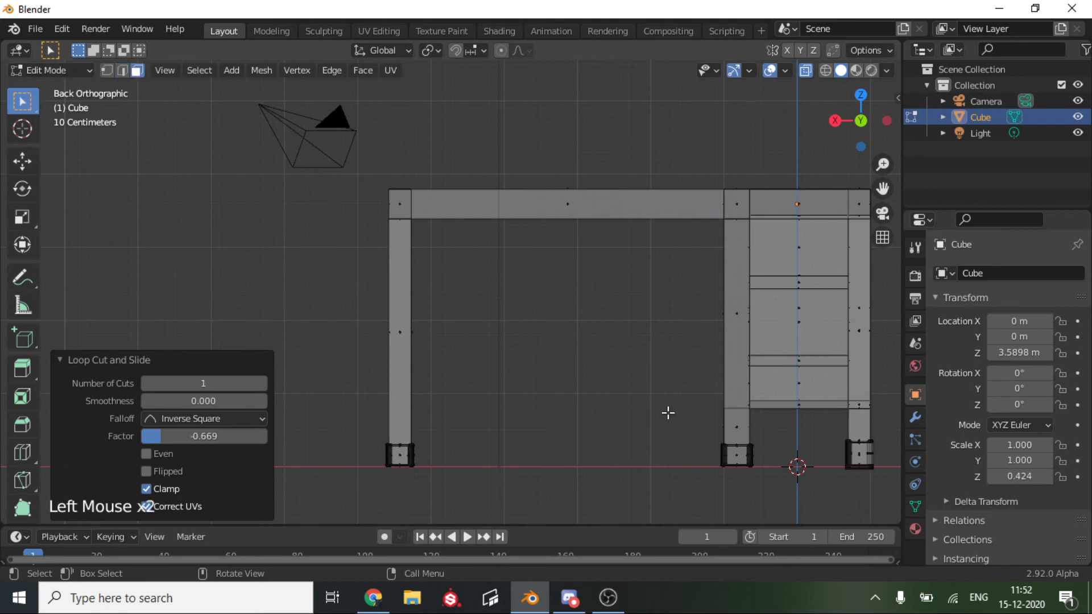
pyautogui.click(736, 435)
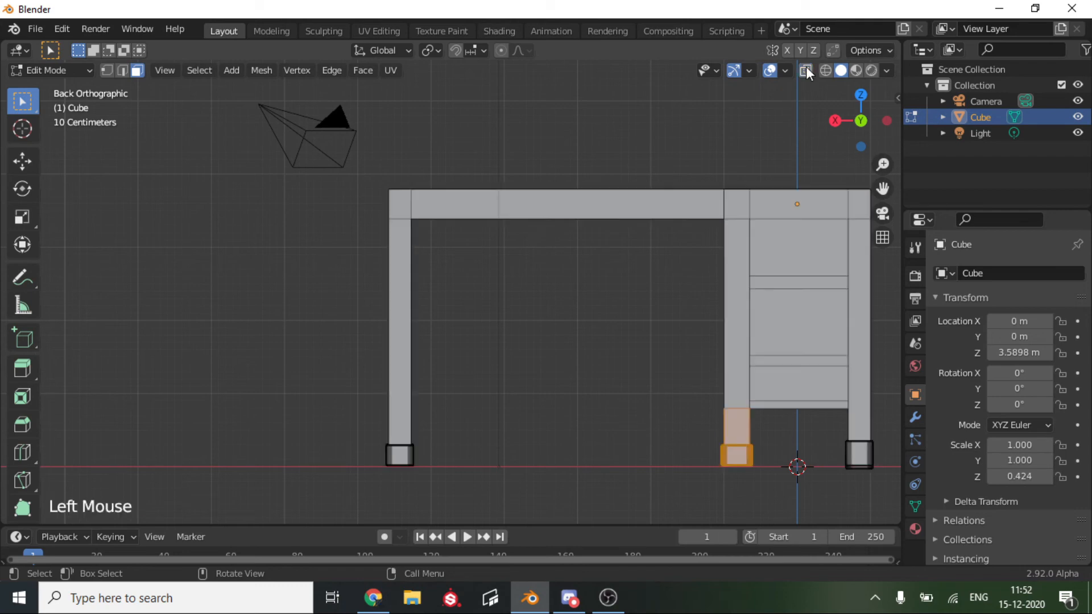
pyautogui.moveTo(488, 314); pyautogui.dragTo(759, 335)
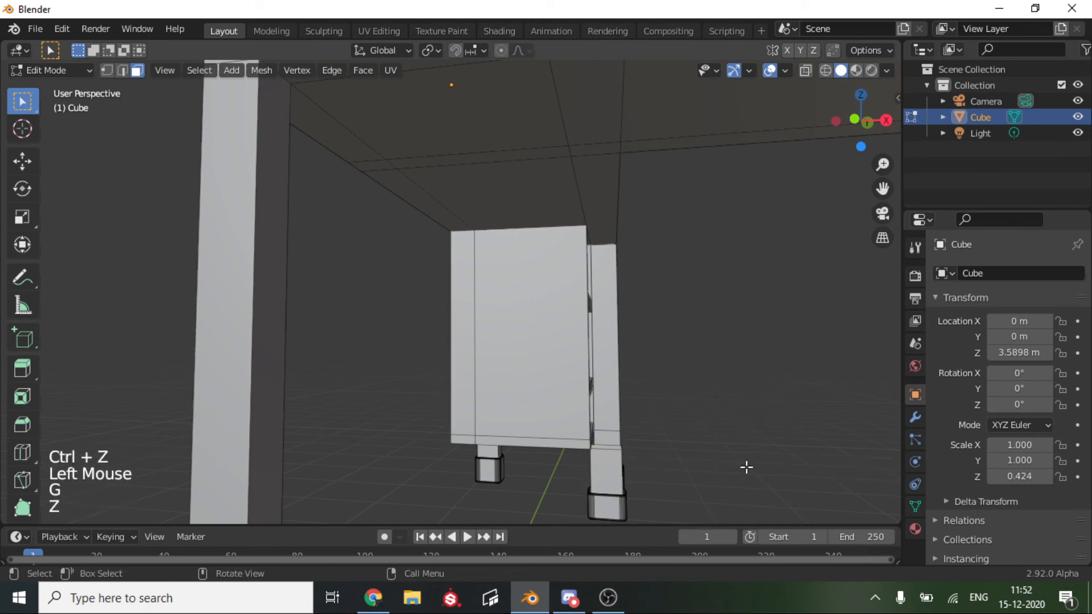
pyautogui.press('g')
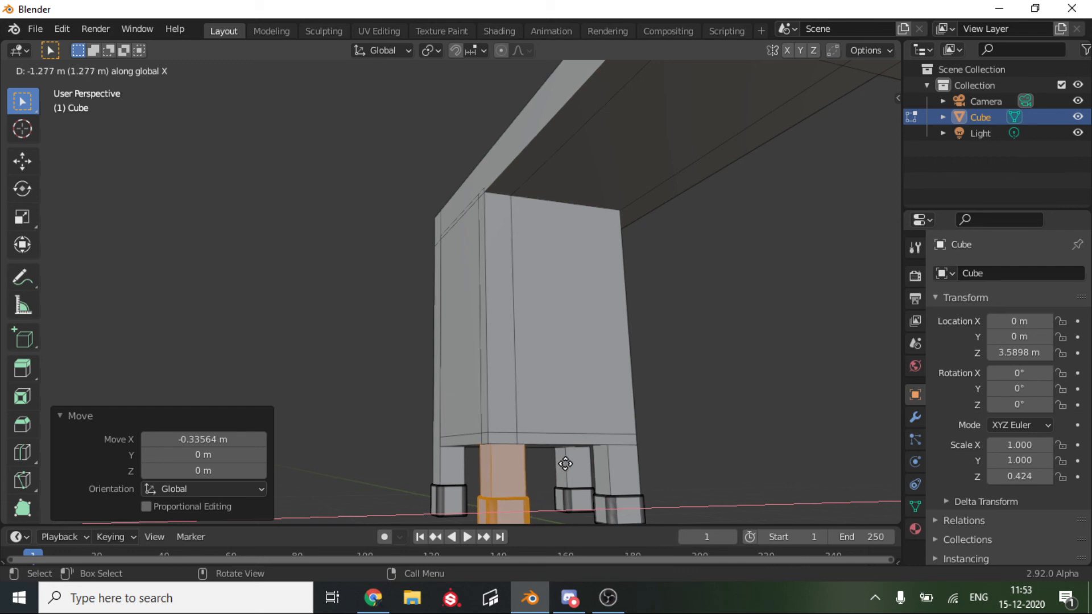
# Return to Object Mode and apply Shade Smooth to the whole desk, inspecting from the long side.
pyautogui.scroll(-3)
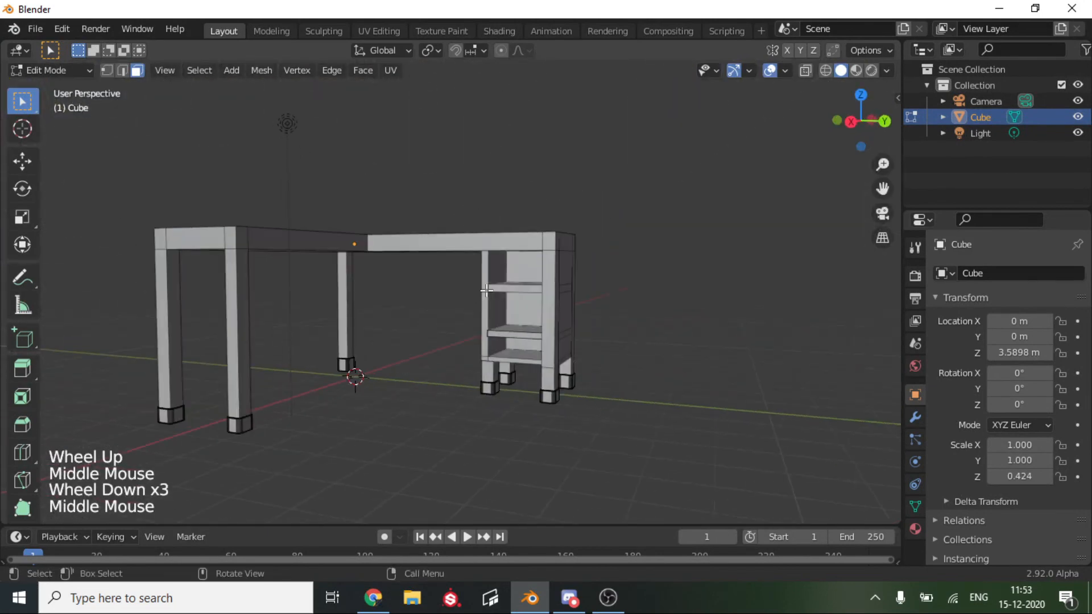
pyautogui.scroll(3)
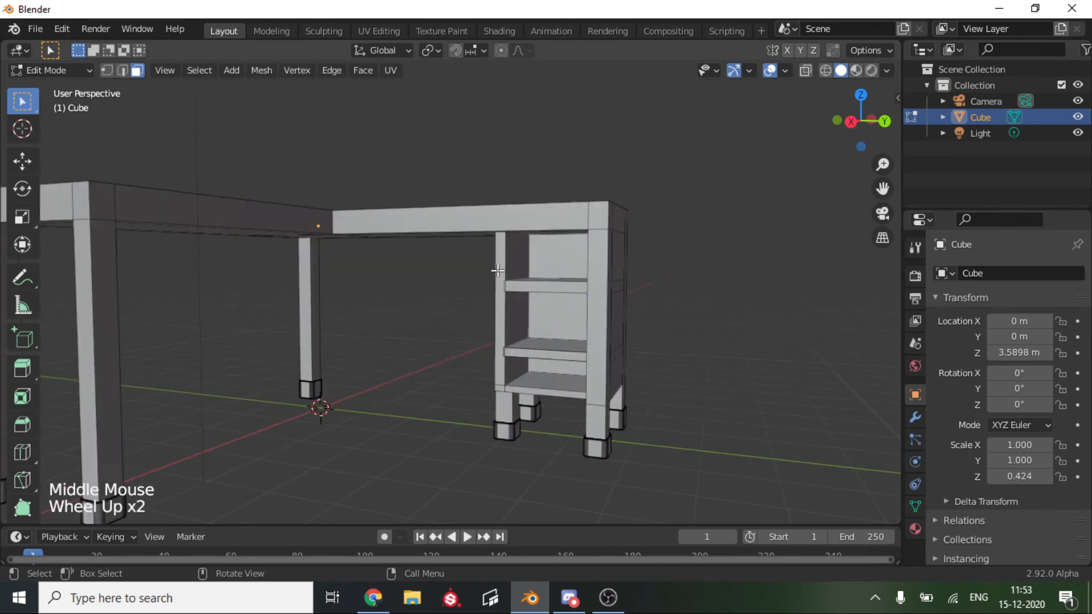
pyautogui.scroll(-3)
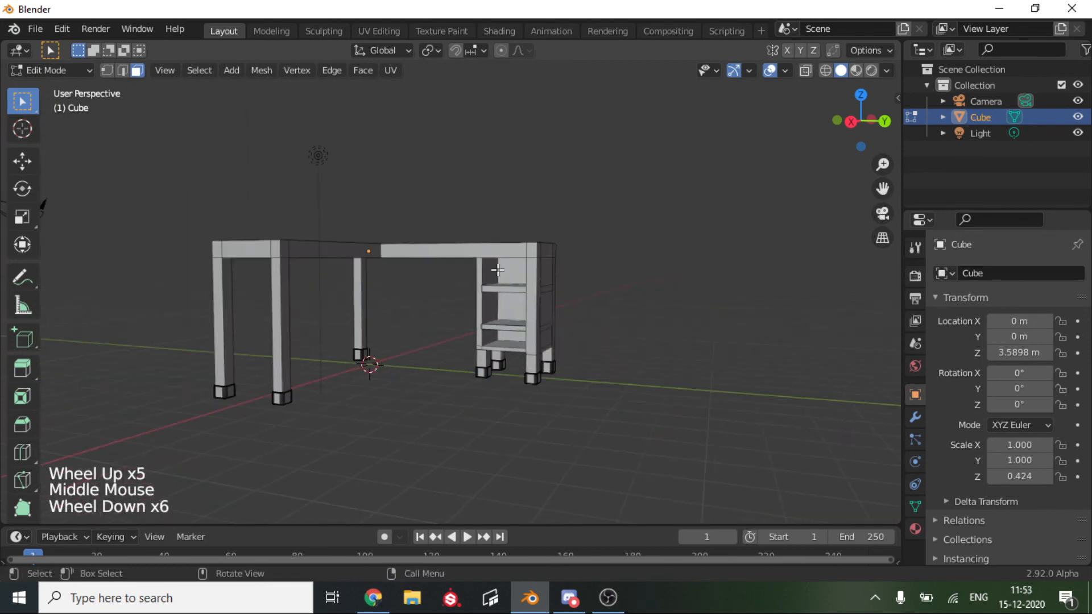
pyautogui.press('Tab')
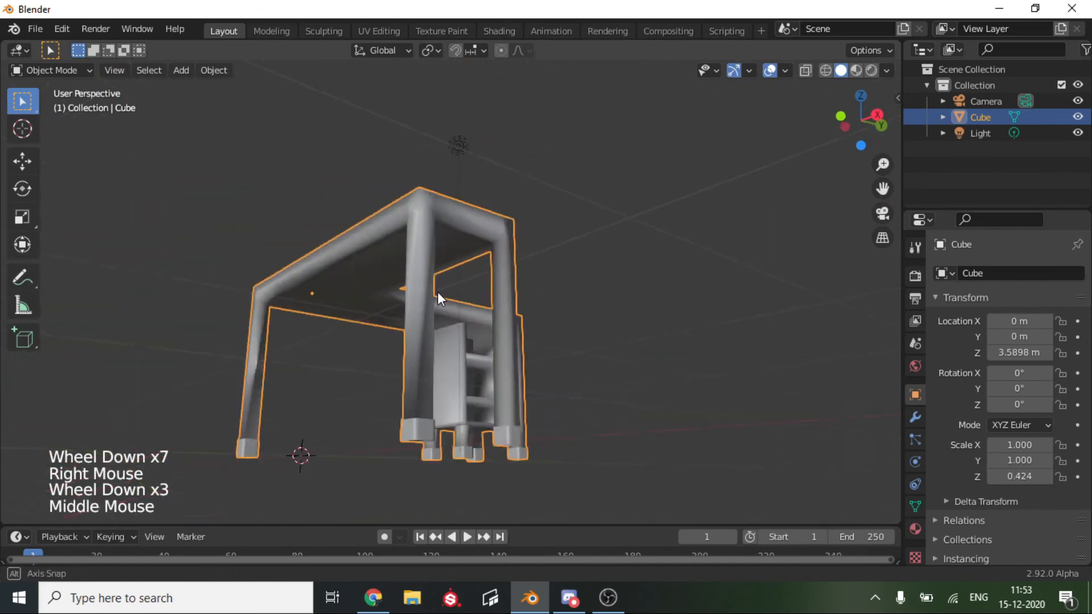
pyautogui.moveTo(440, 299); pyautogui.dragTo(495, 327)
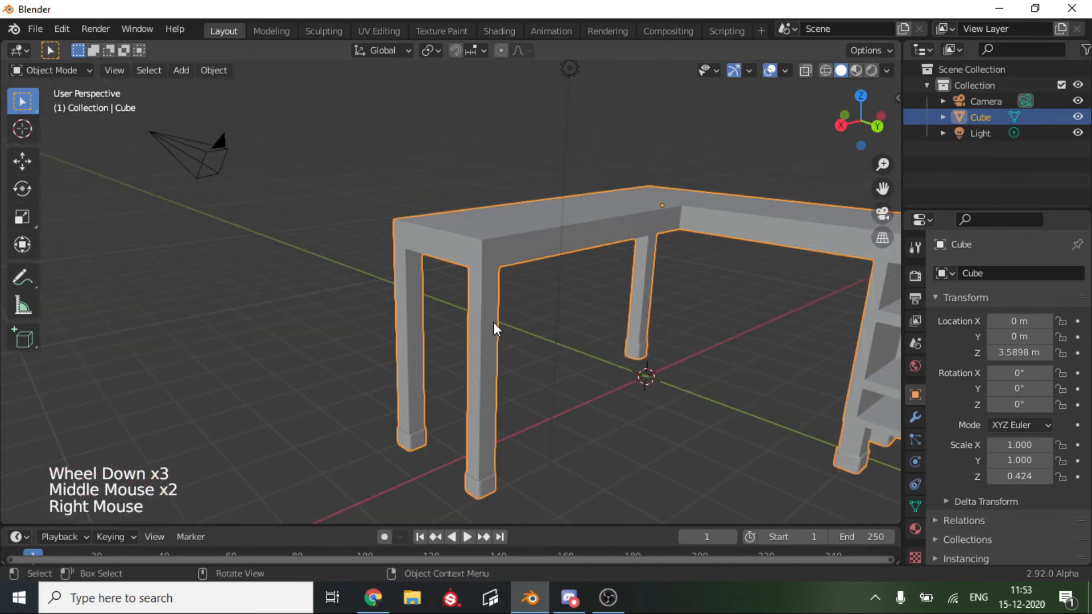